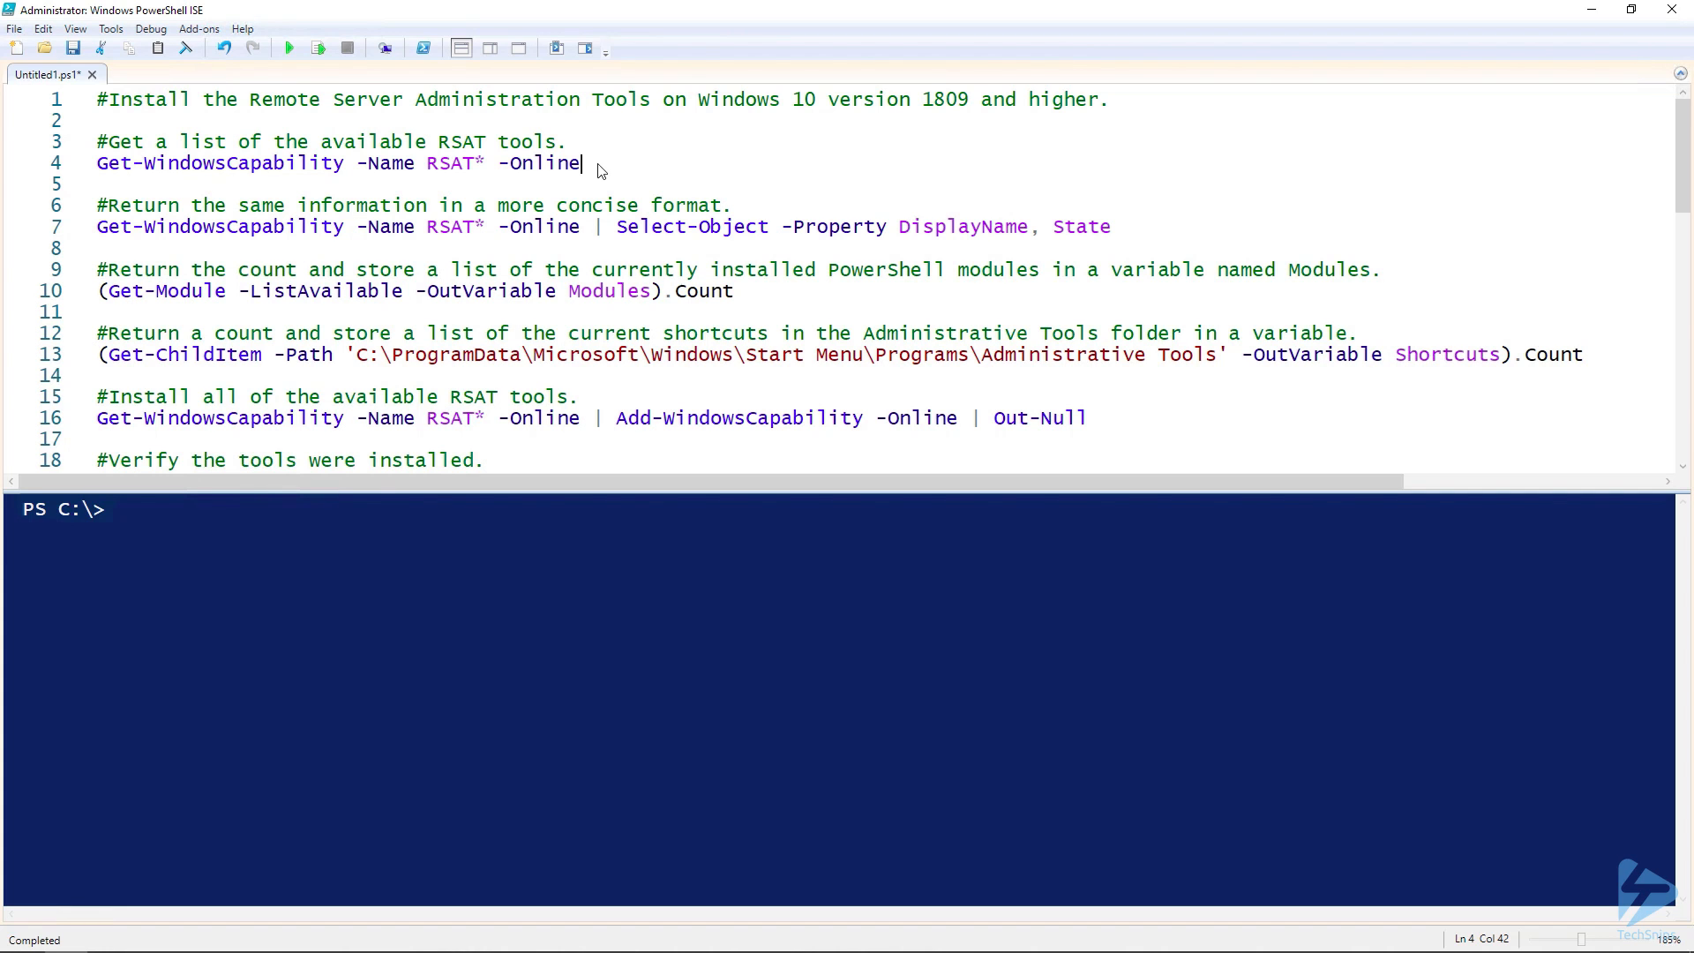
Run the full RSAT capability query, then the concise name-and-state listing showing every tool NotPresent.
{"action": "left_click_drag", "start_coordinate": [95, 141], "coordinate": [581, 162]}
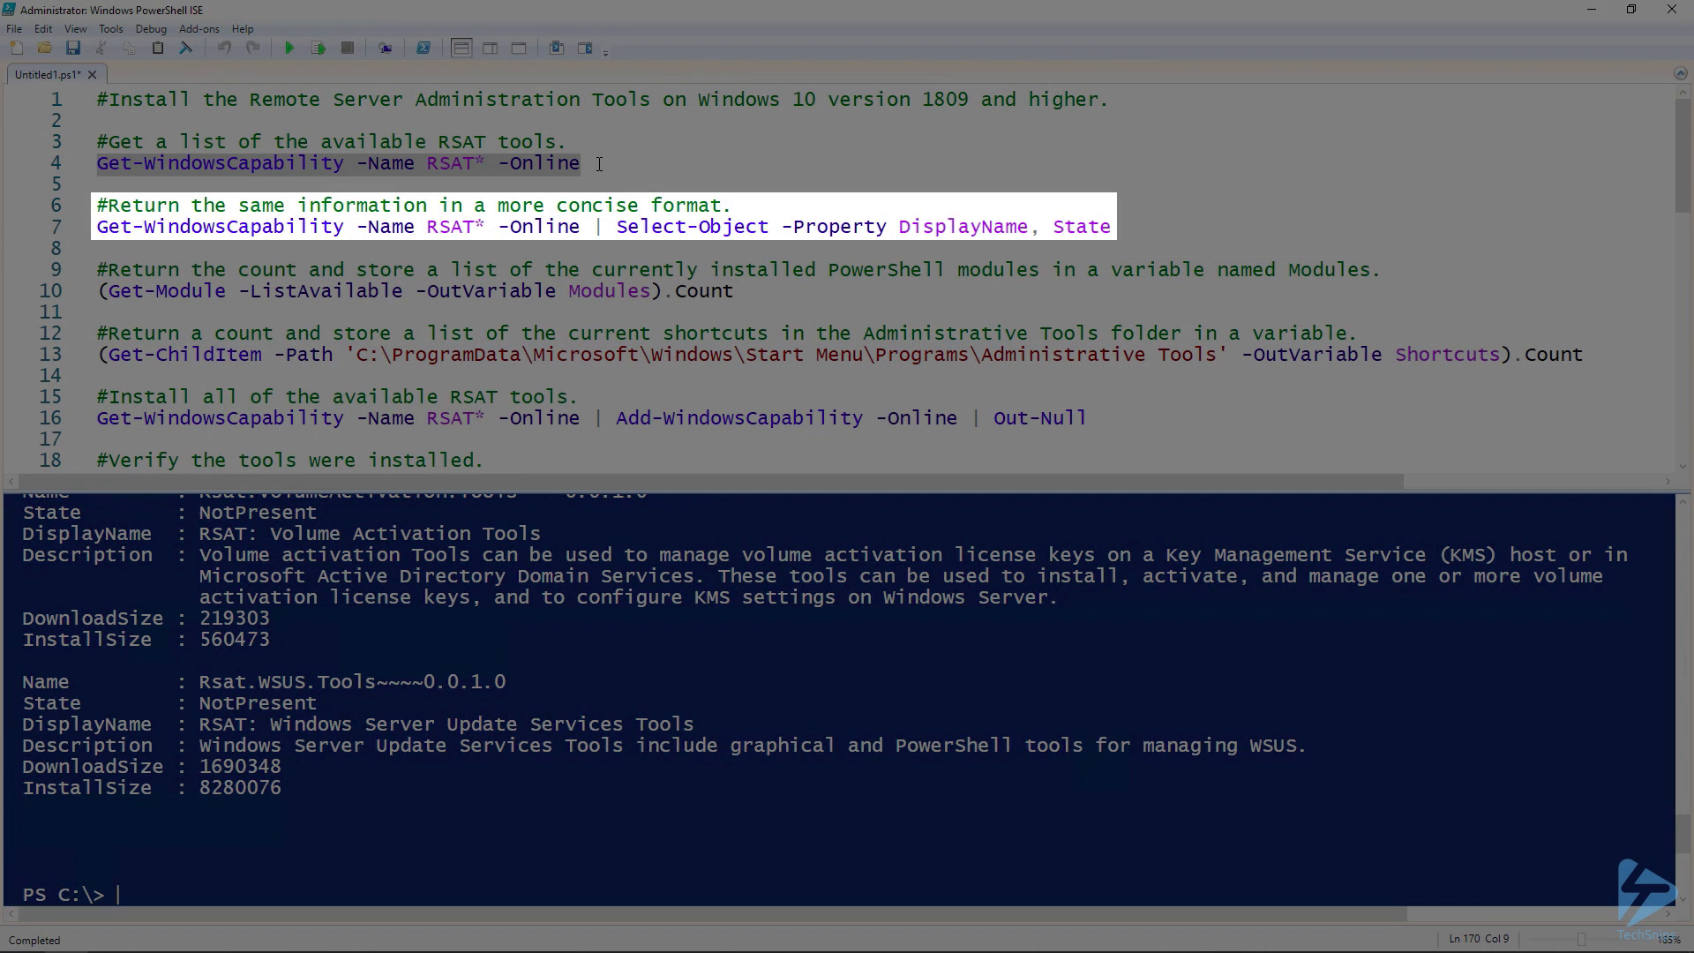
{"action": "double_click", "coordinate": [690, 226]}
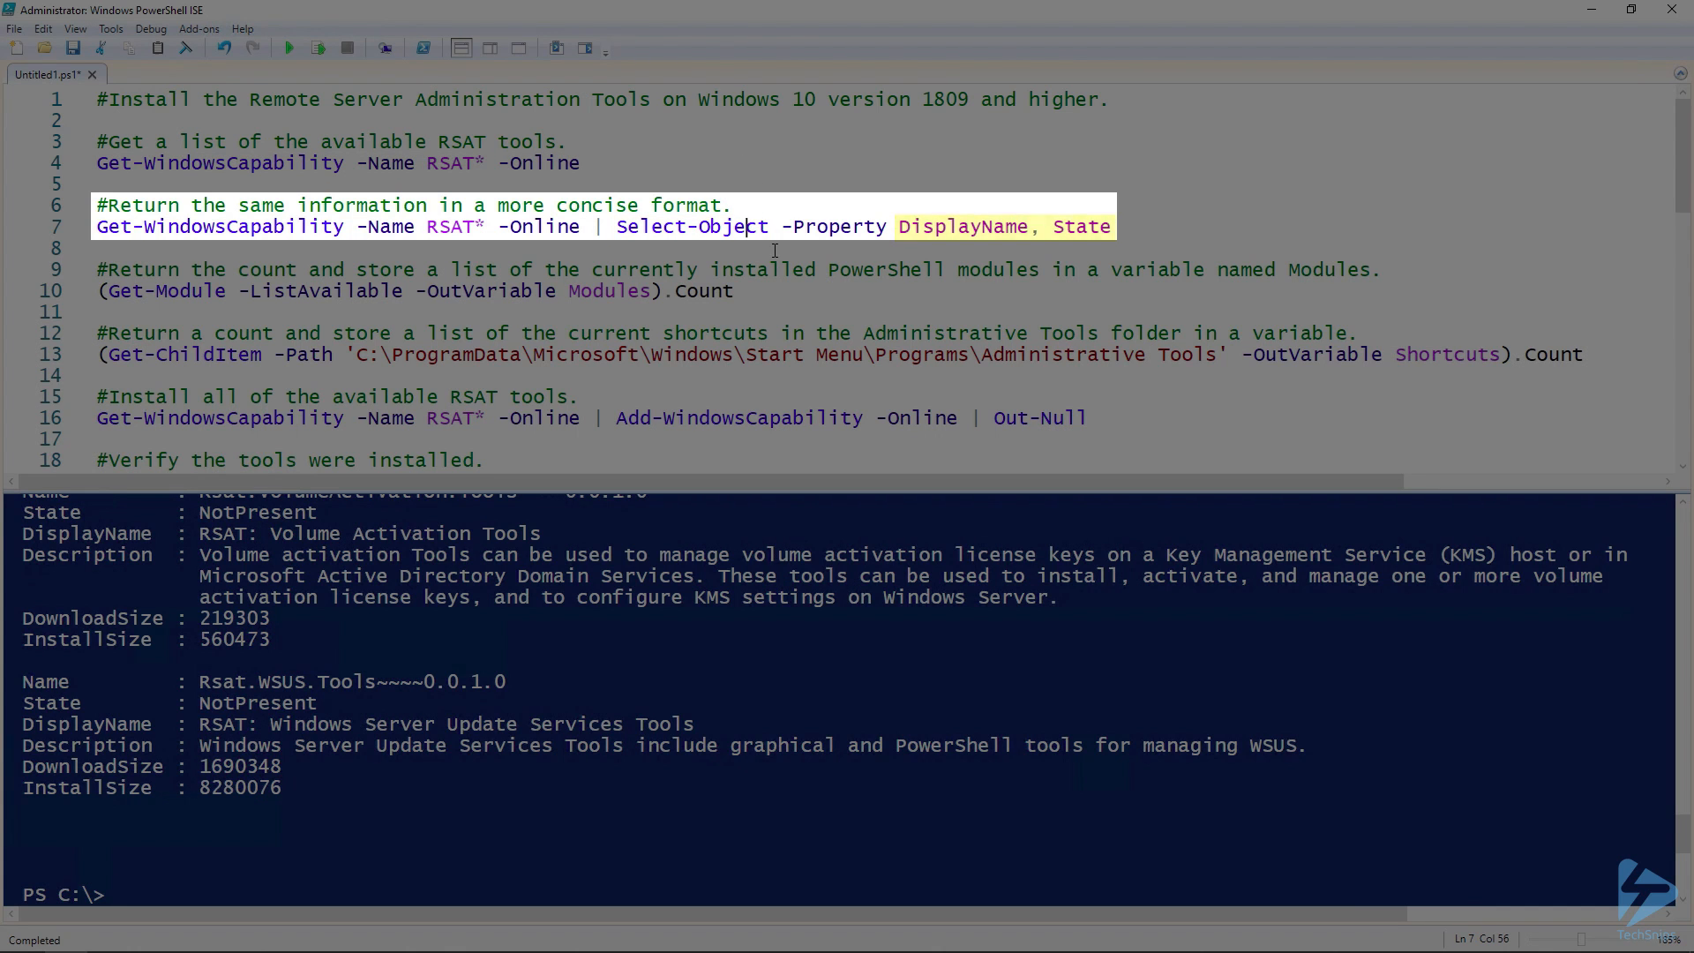
{"action": "left_click", "coordinate": [316, 48]}
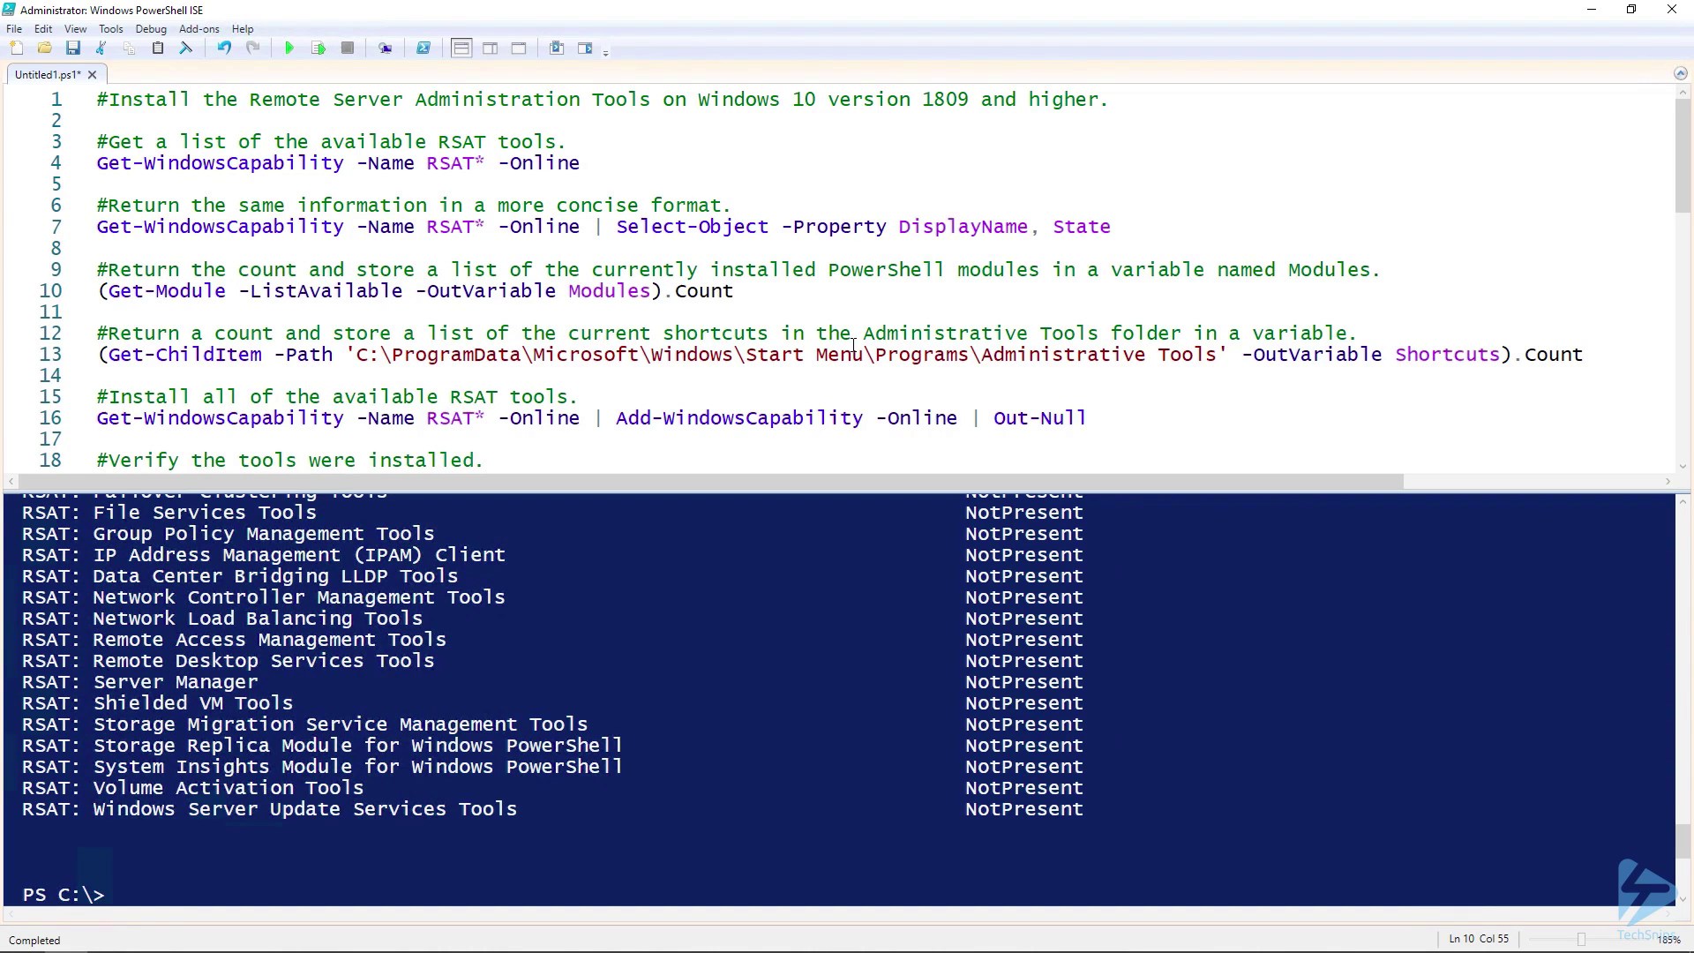
Run Get-Module -ListAvailable into the Modules variable, returning 79 installed modules.
{"action": "left_click", "coordinate": [734, 291]}
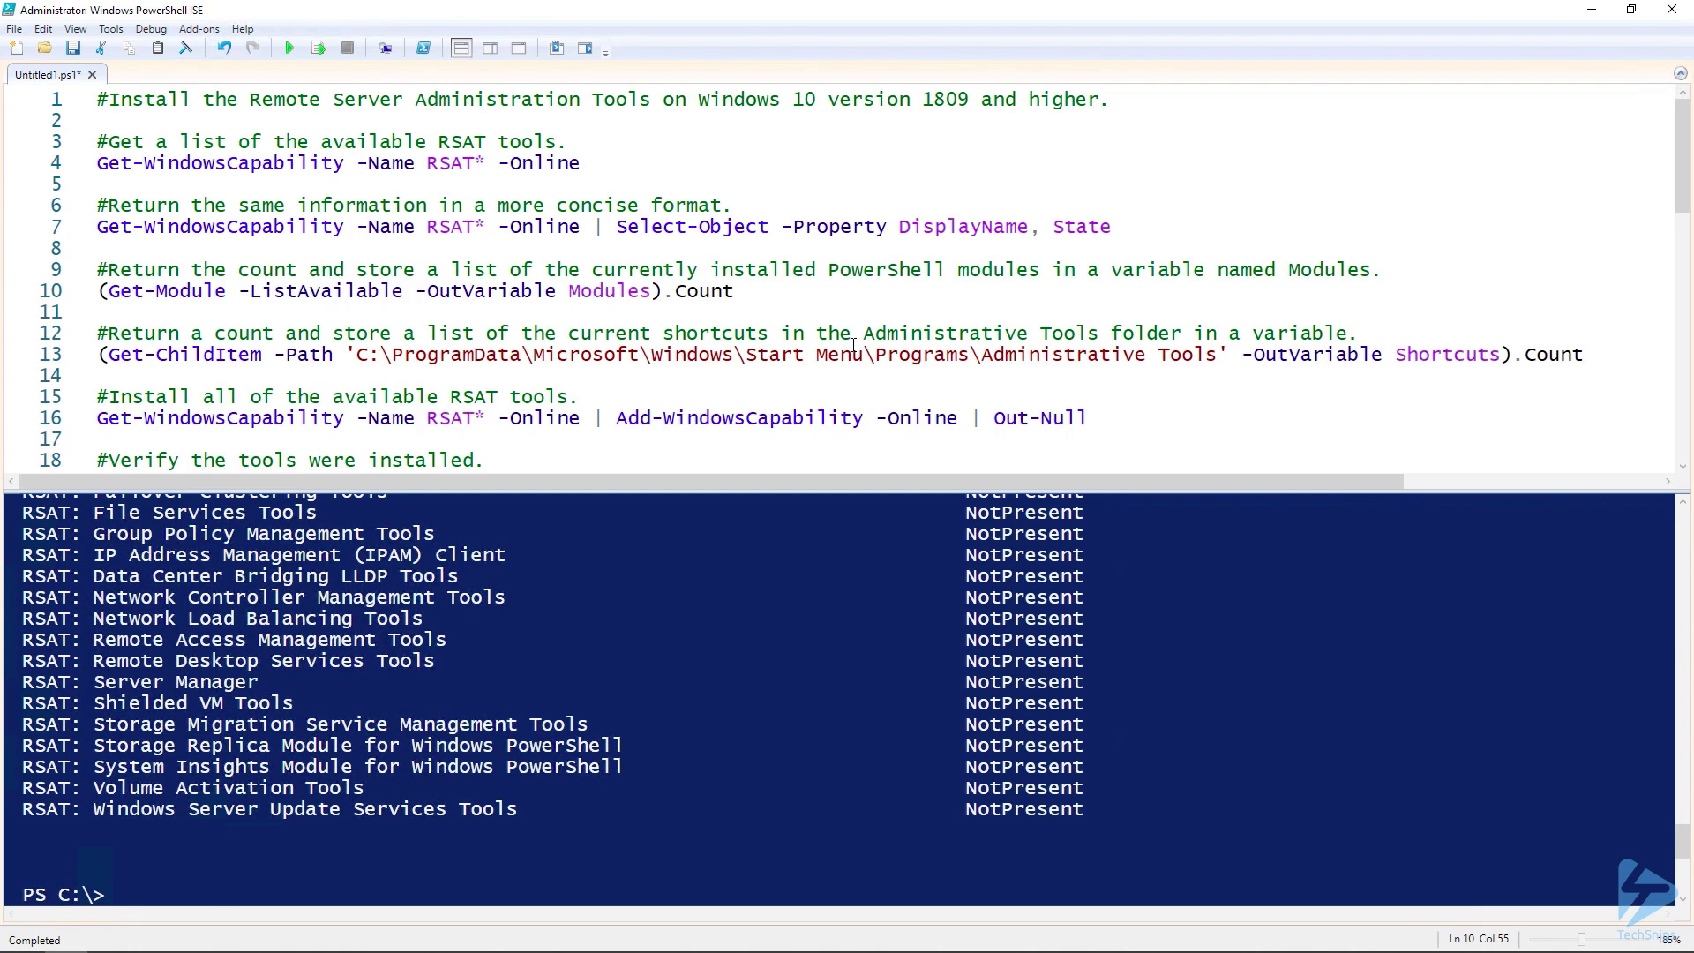
{"action": "left_click", "coordinate": [734, 291]}
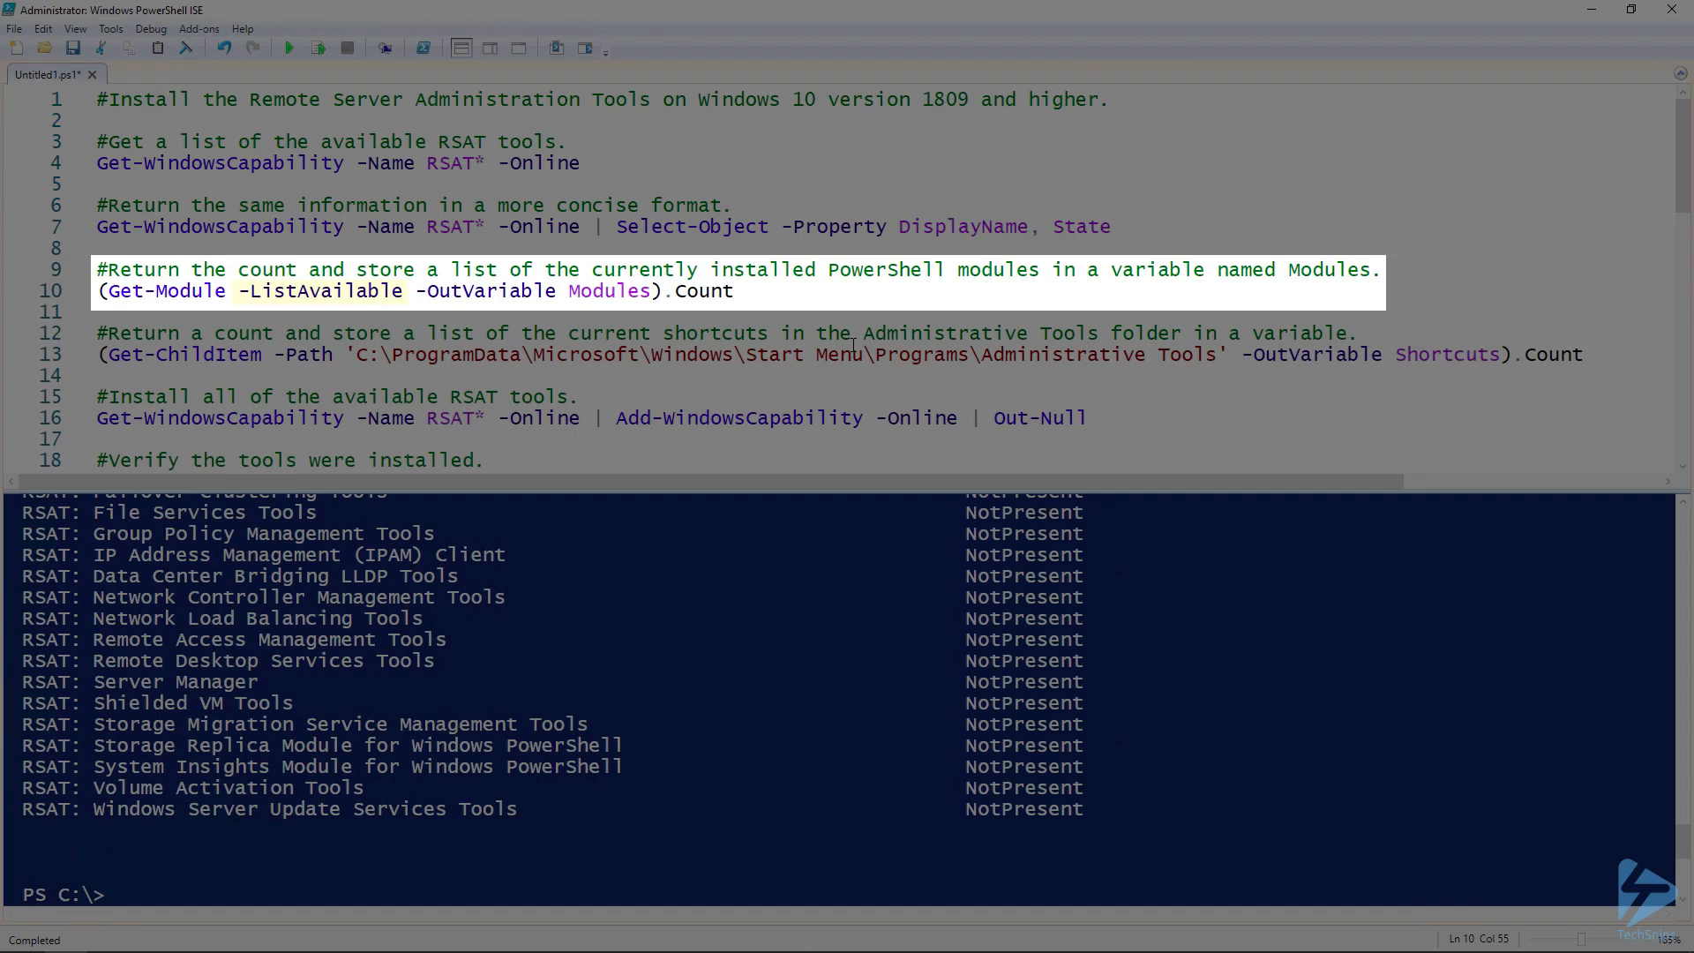
{"action": "double_click", "coordinate": [309, 291]}
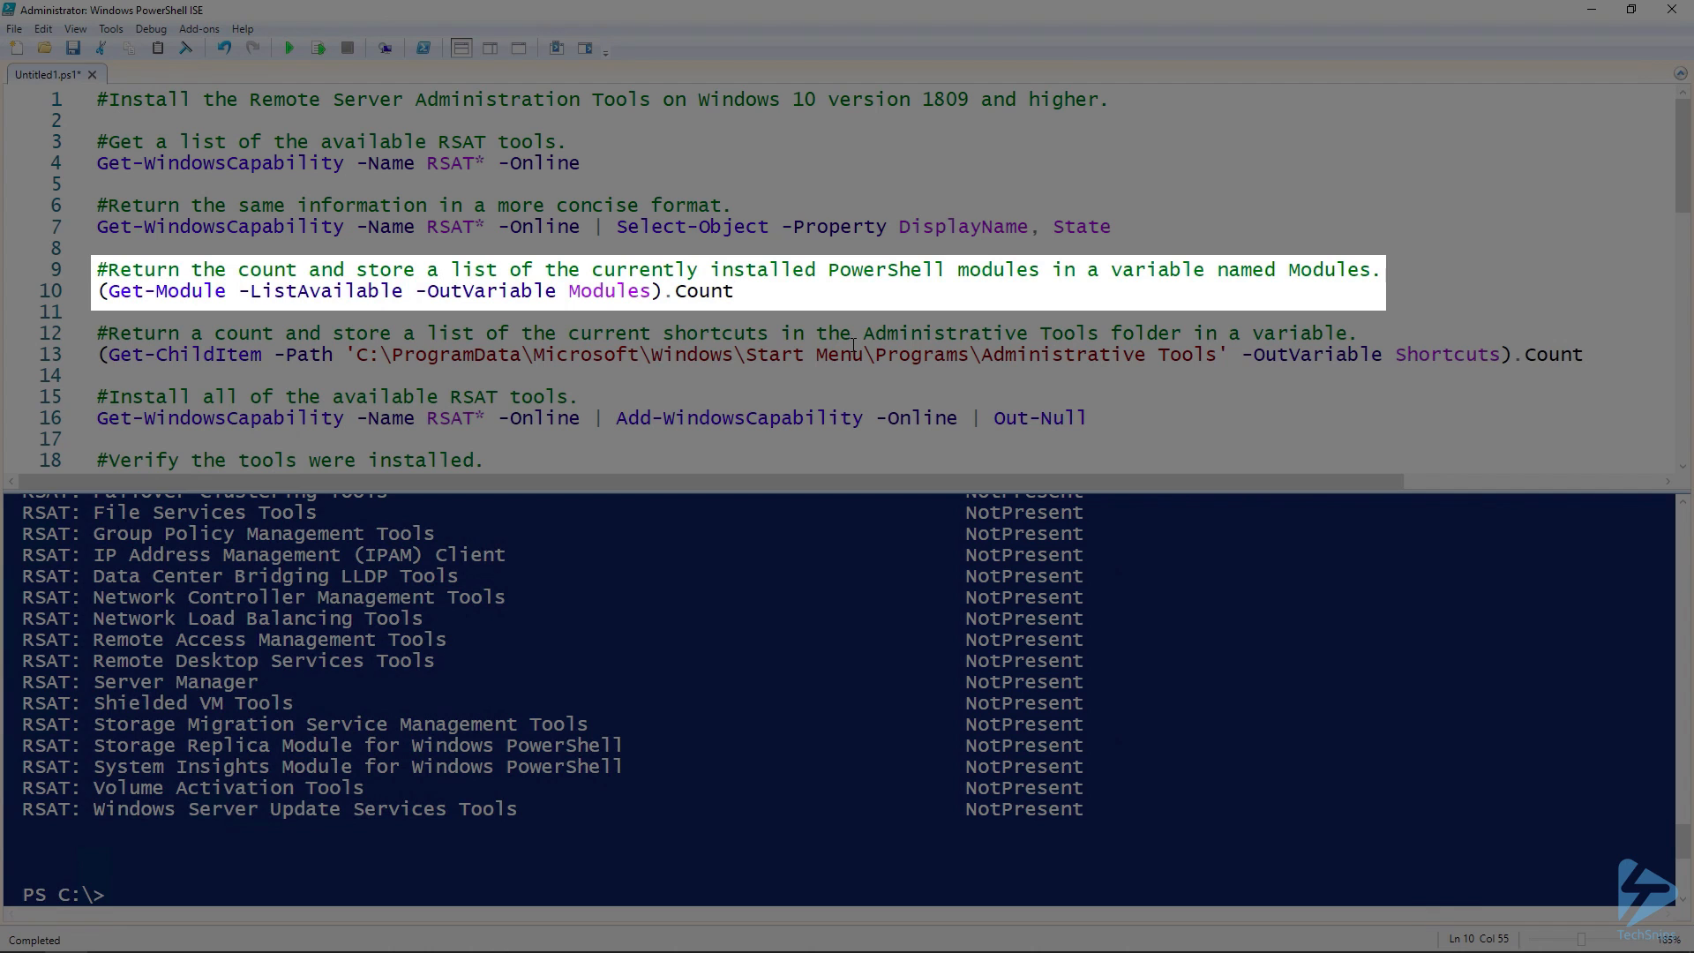
{"action": "double_click", "coordinate": [703, 291]}
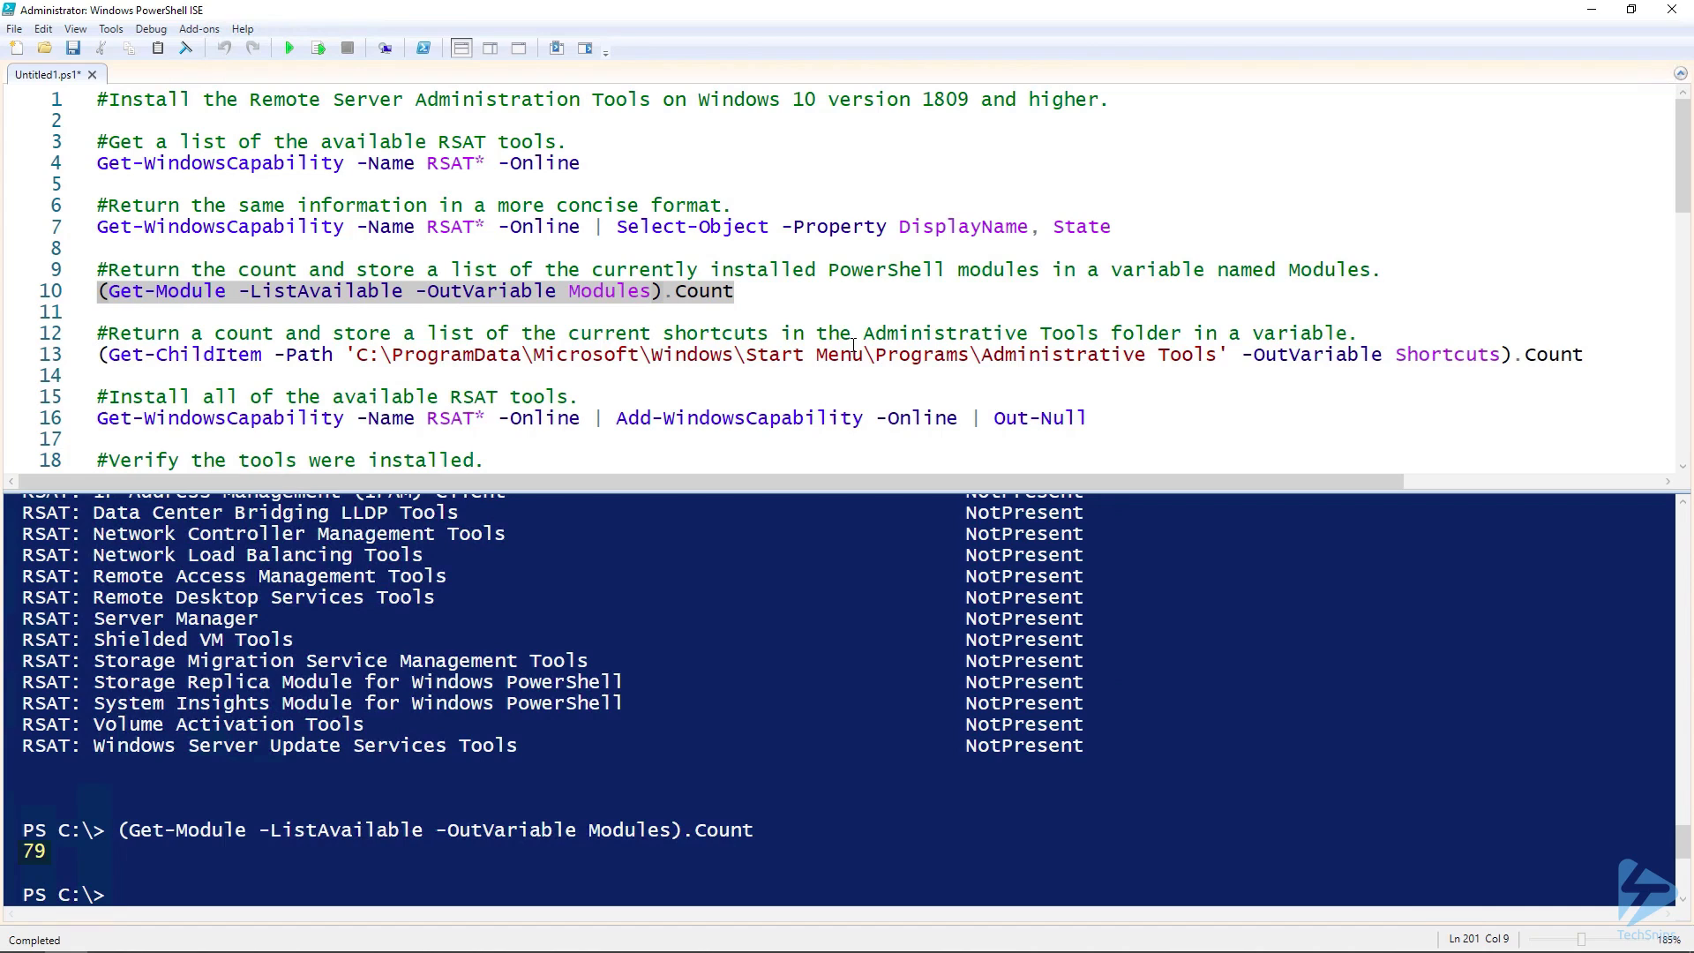
{"action": "scroll", "scroll_direction": "down", "scroll_amount": 3}
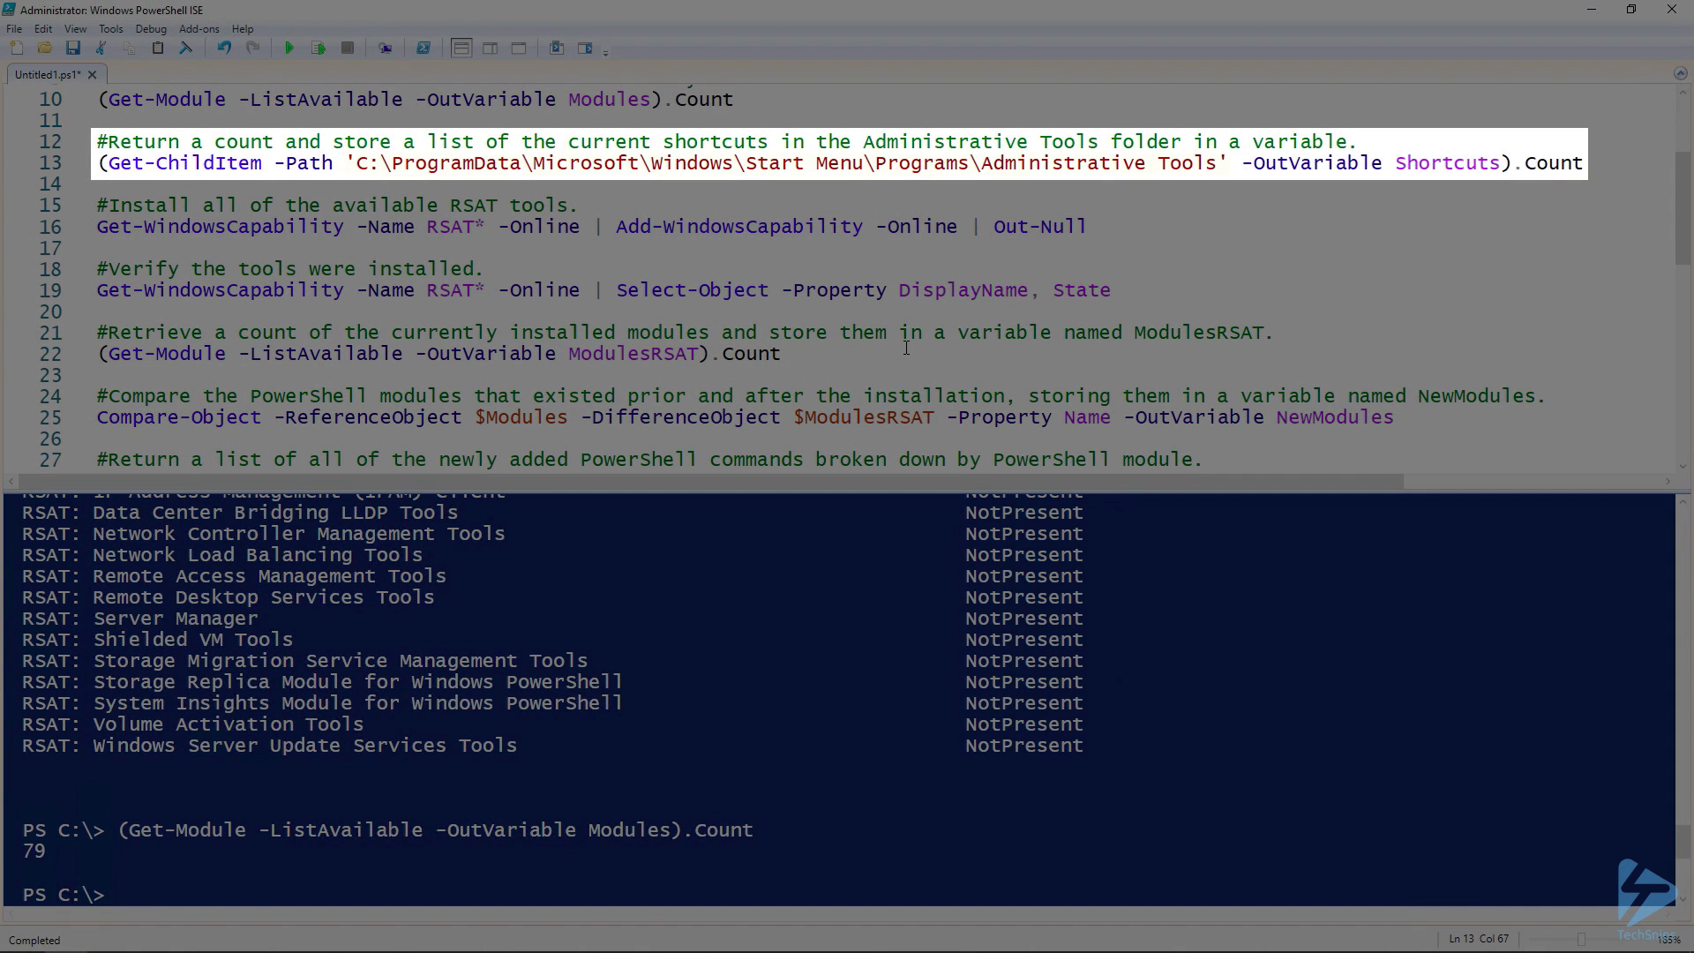
Run the Get-ChildItem count of Administrative Tools shortcuts into Shortcuts, returning 20.
{"action": "double_click", "coordinate": [789, 162]}
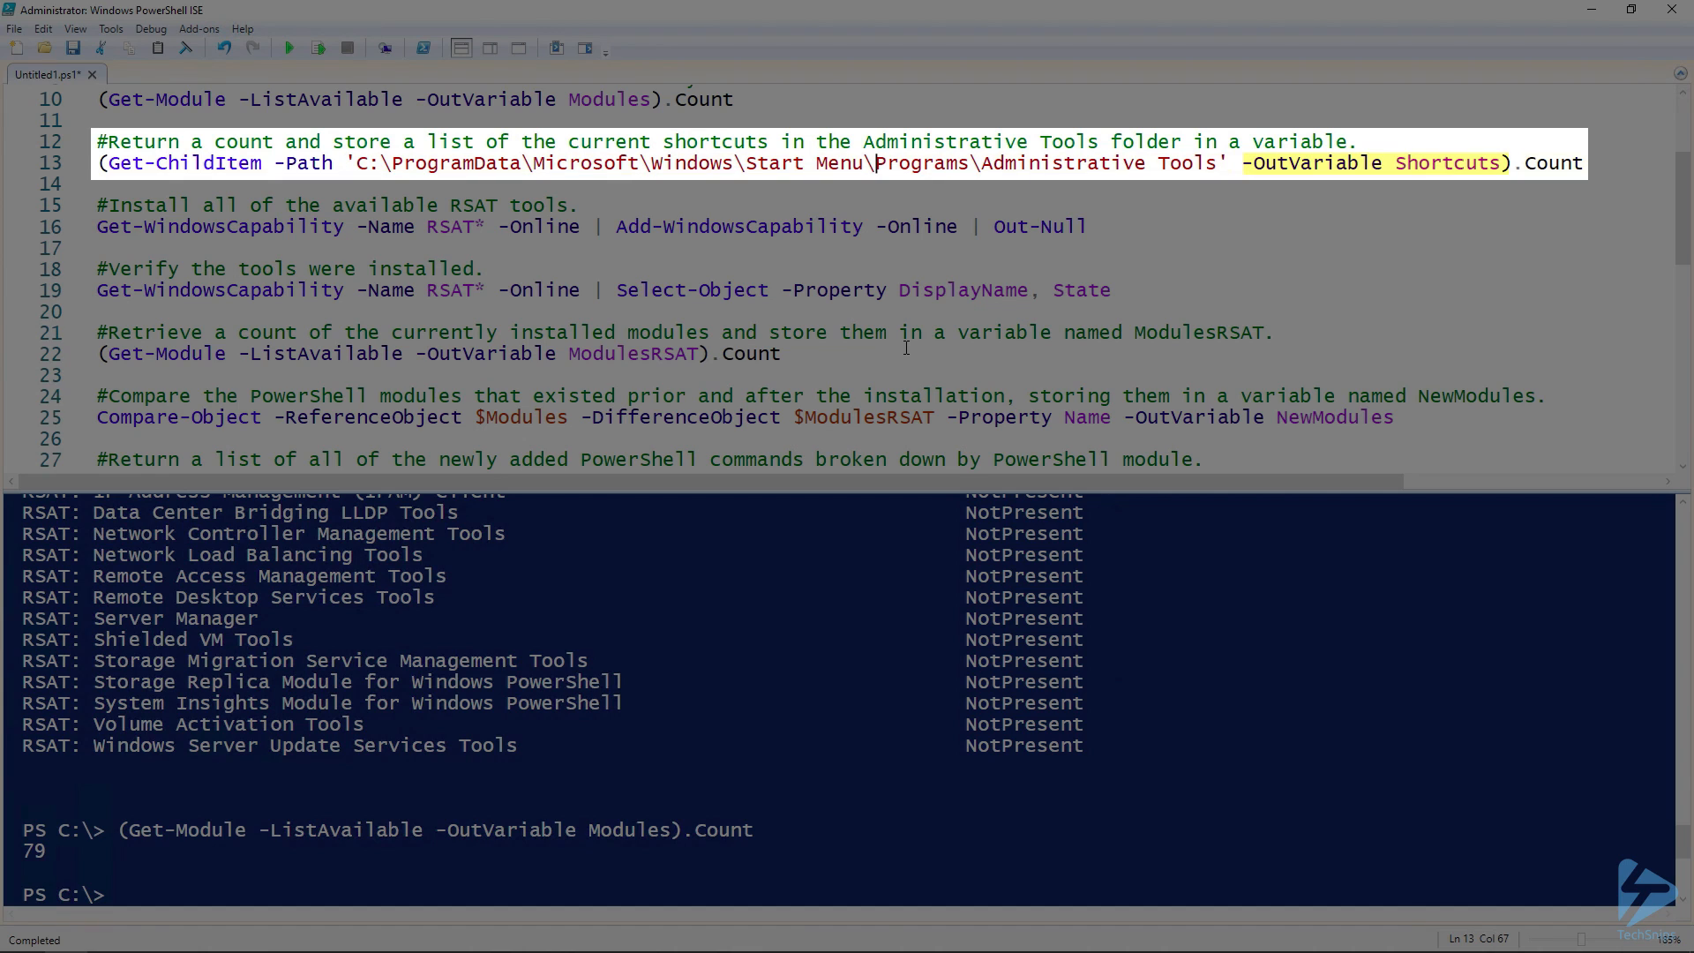
{"action": "left_click", "coordinate": [288, 48]}
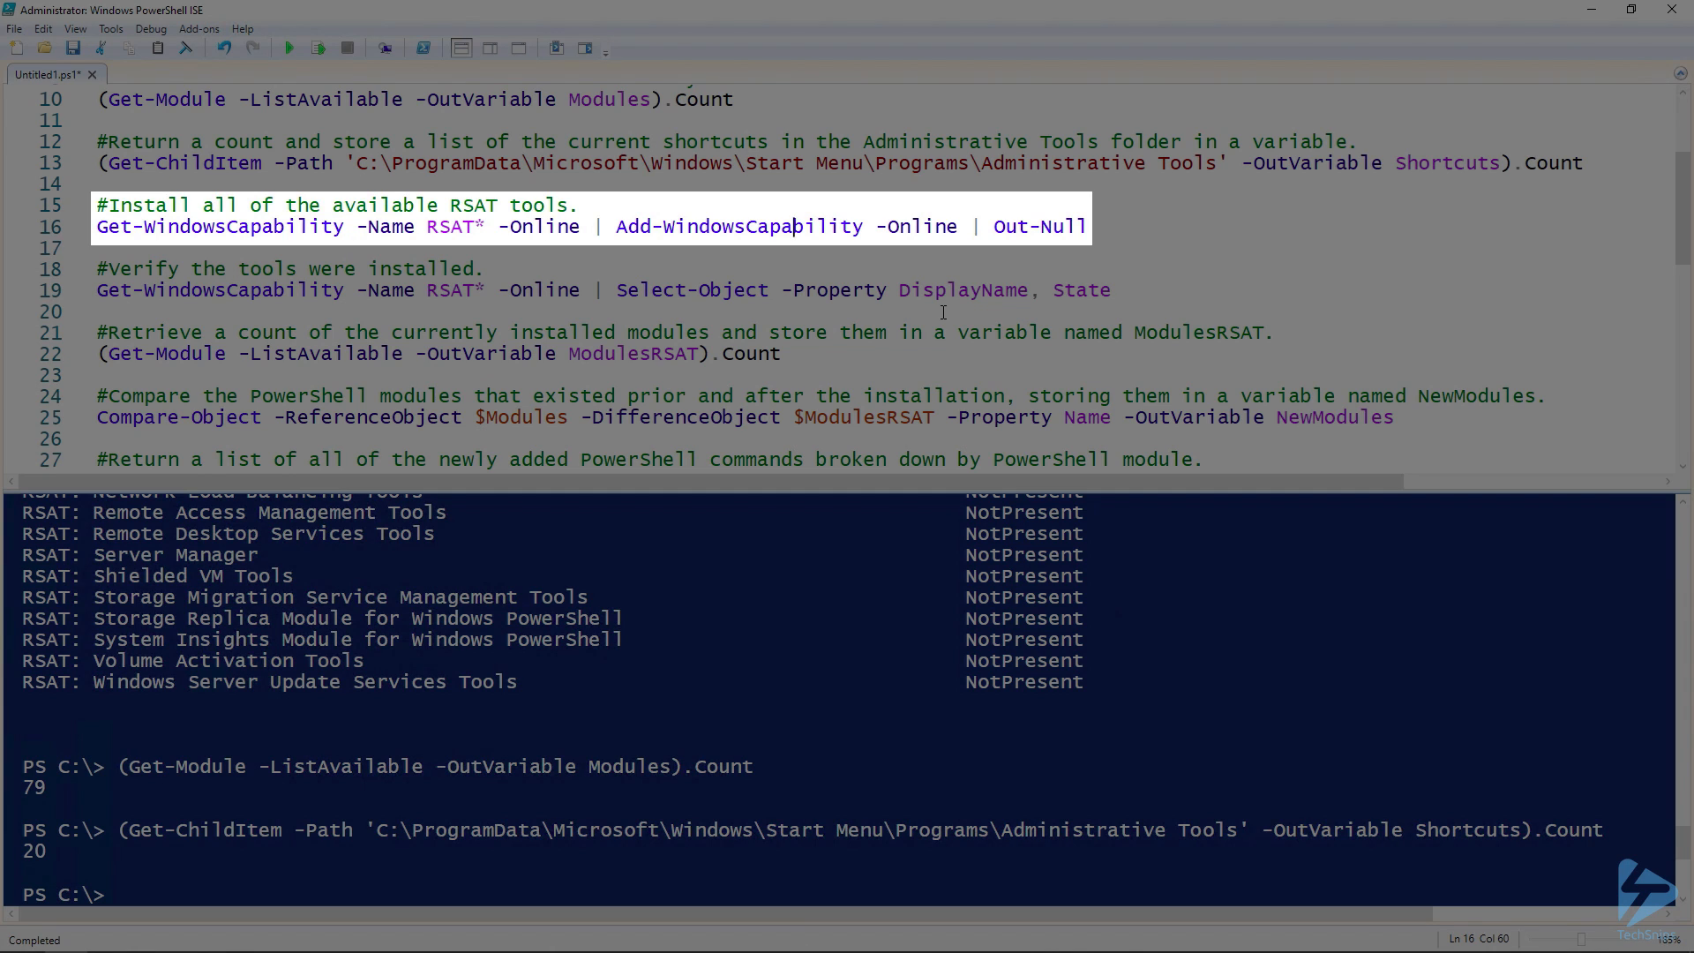
Run Get-WindowsCapability piped to Add-WindowsCapability to install every RSAT tool silently.
{"action": "double_click", "coordinate": [739, 225]}
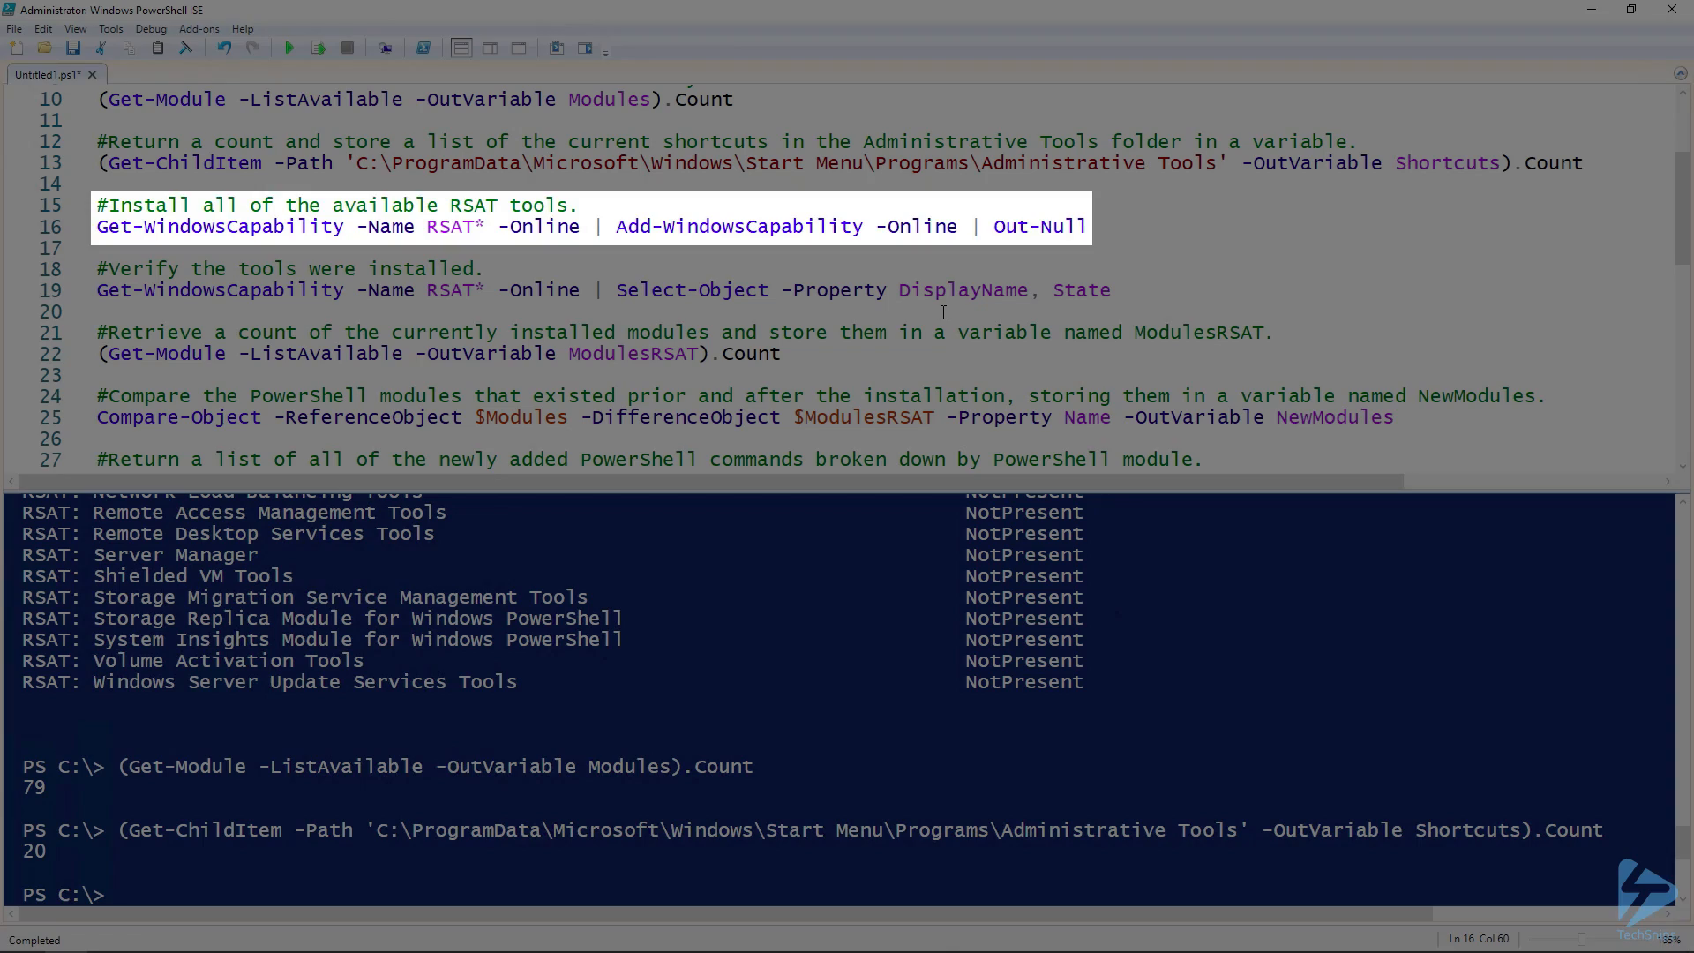
{"action": "left_click", "coordinate": [316, 47]}
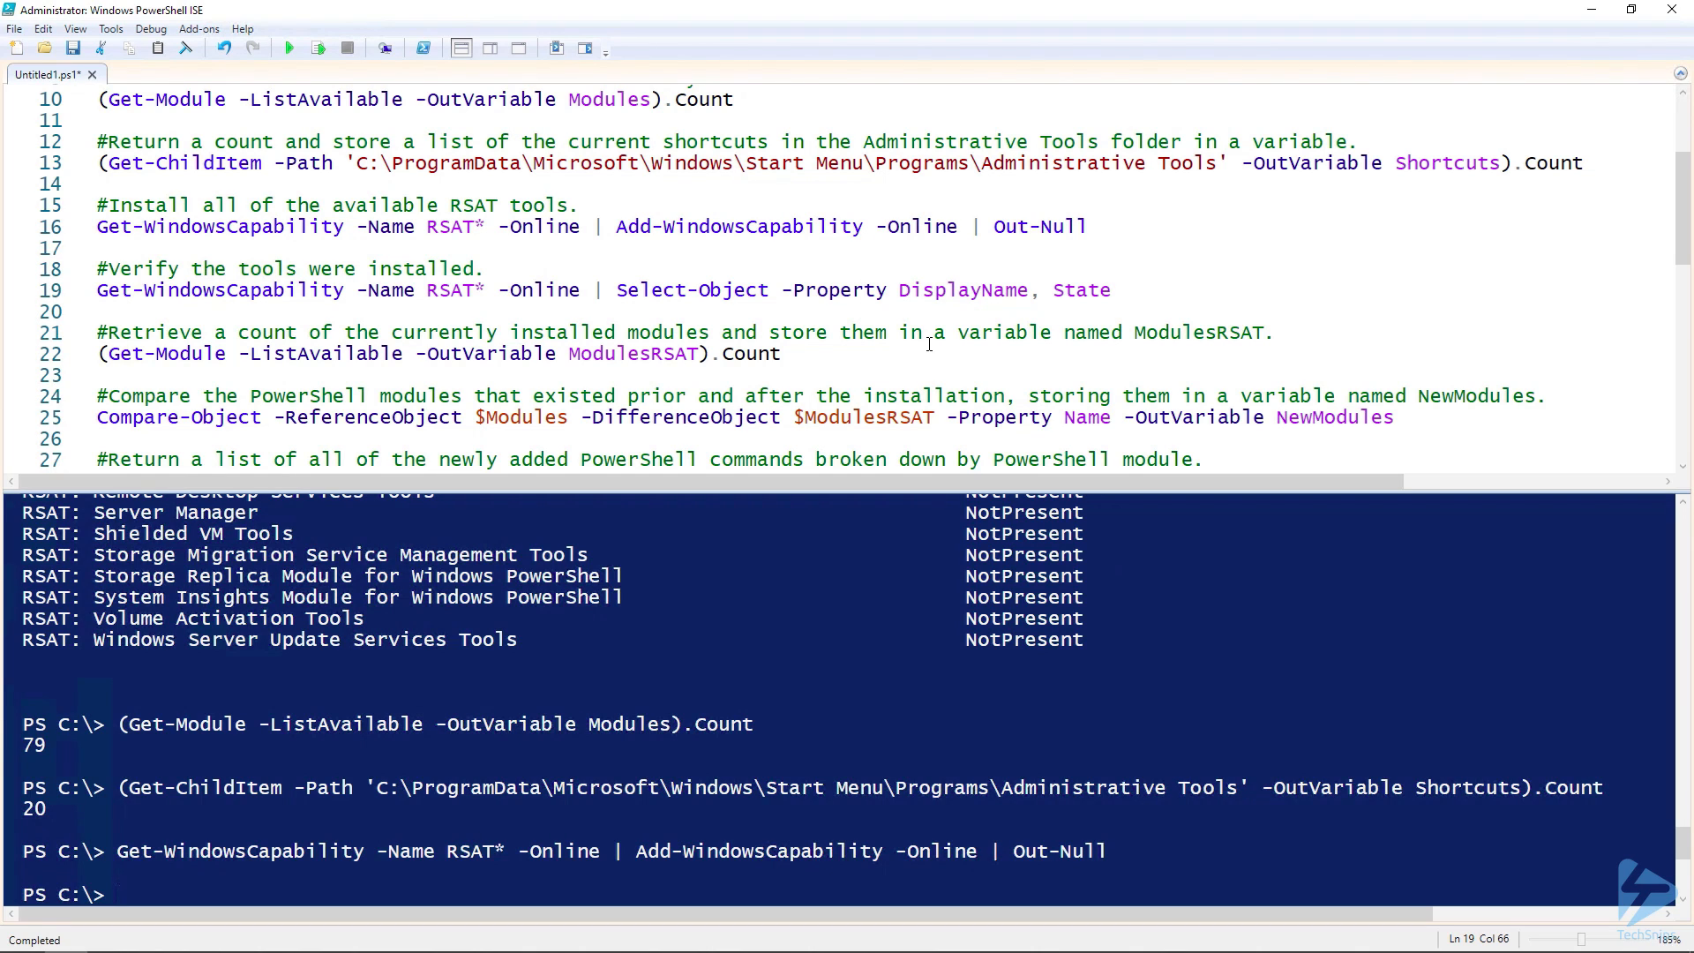
Verify all RSAT tools show Installed, store the ModulesRSAT count, and compare to list new modules like ServerManager.
{"action": "left_click", "coordinate": [316, 50]}
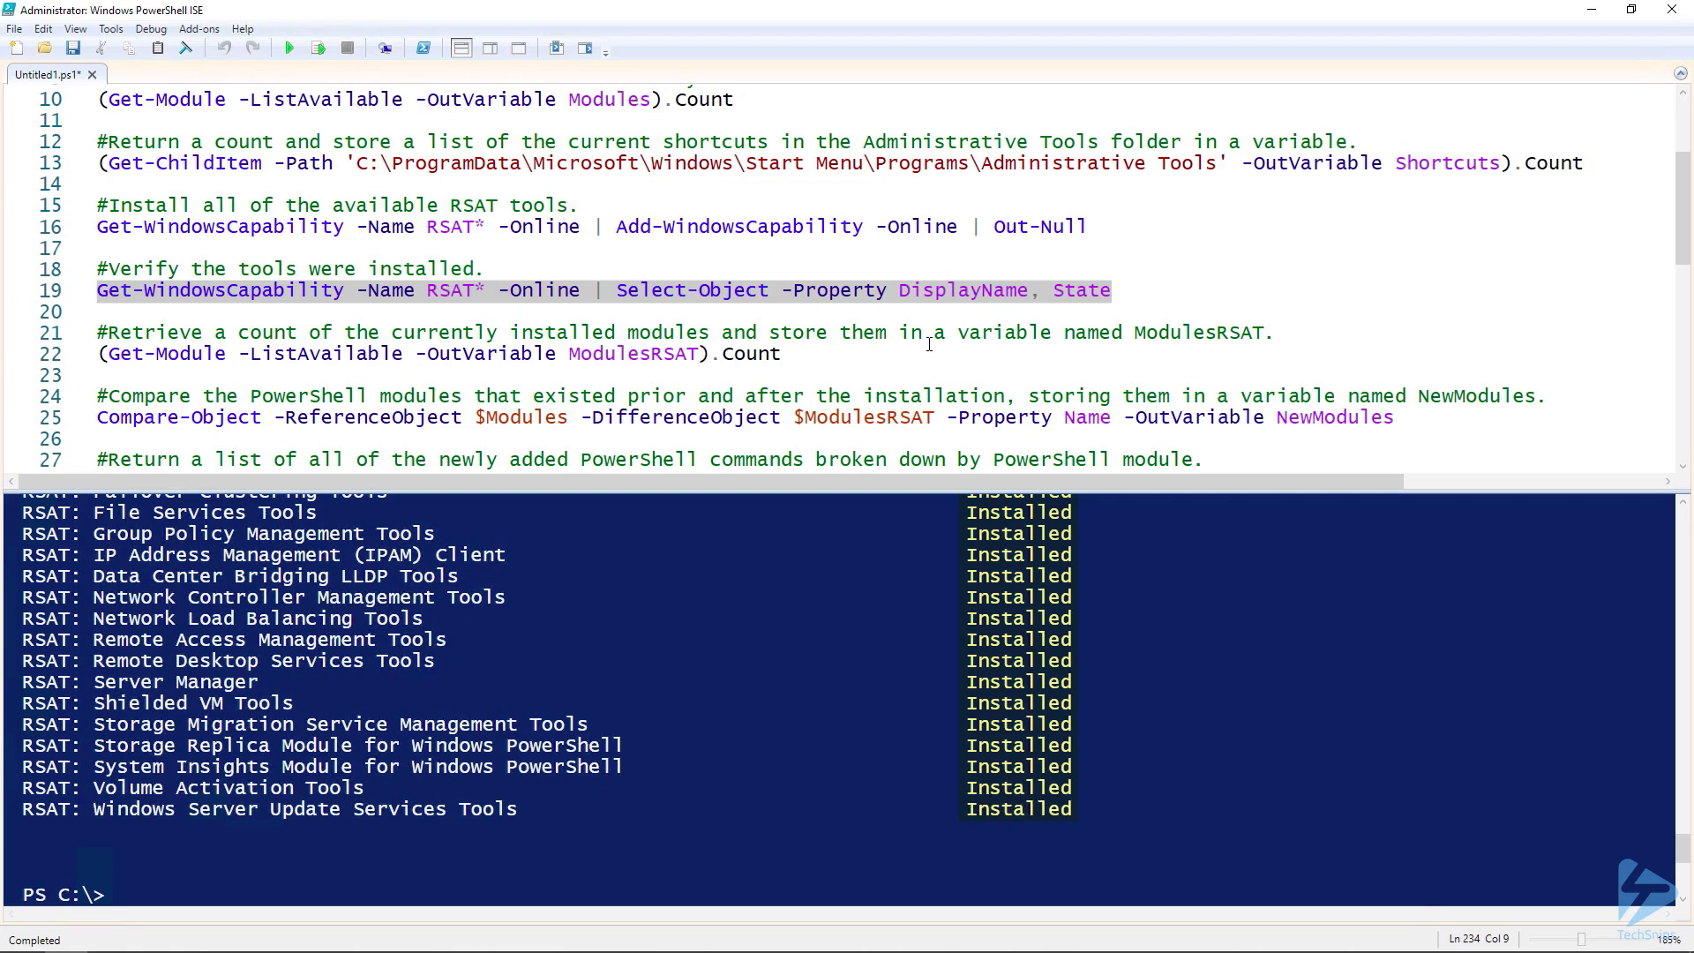
{"action": "left_click", "coordinate": [778, 353]}
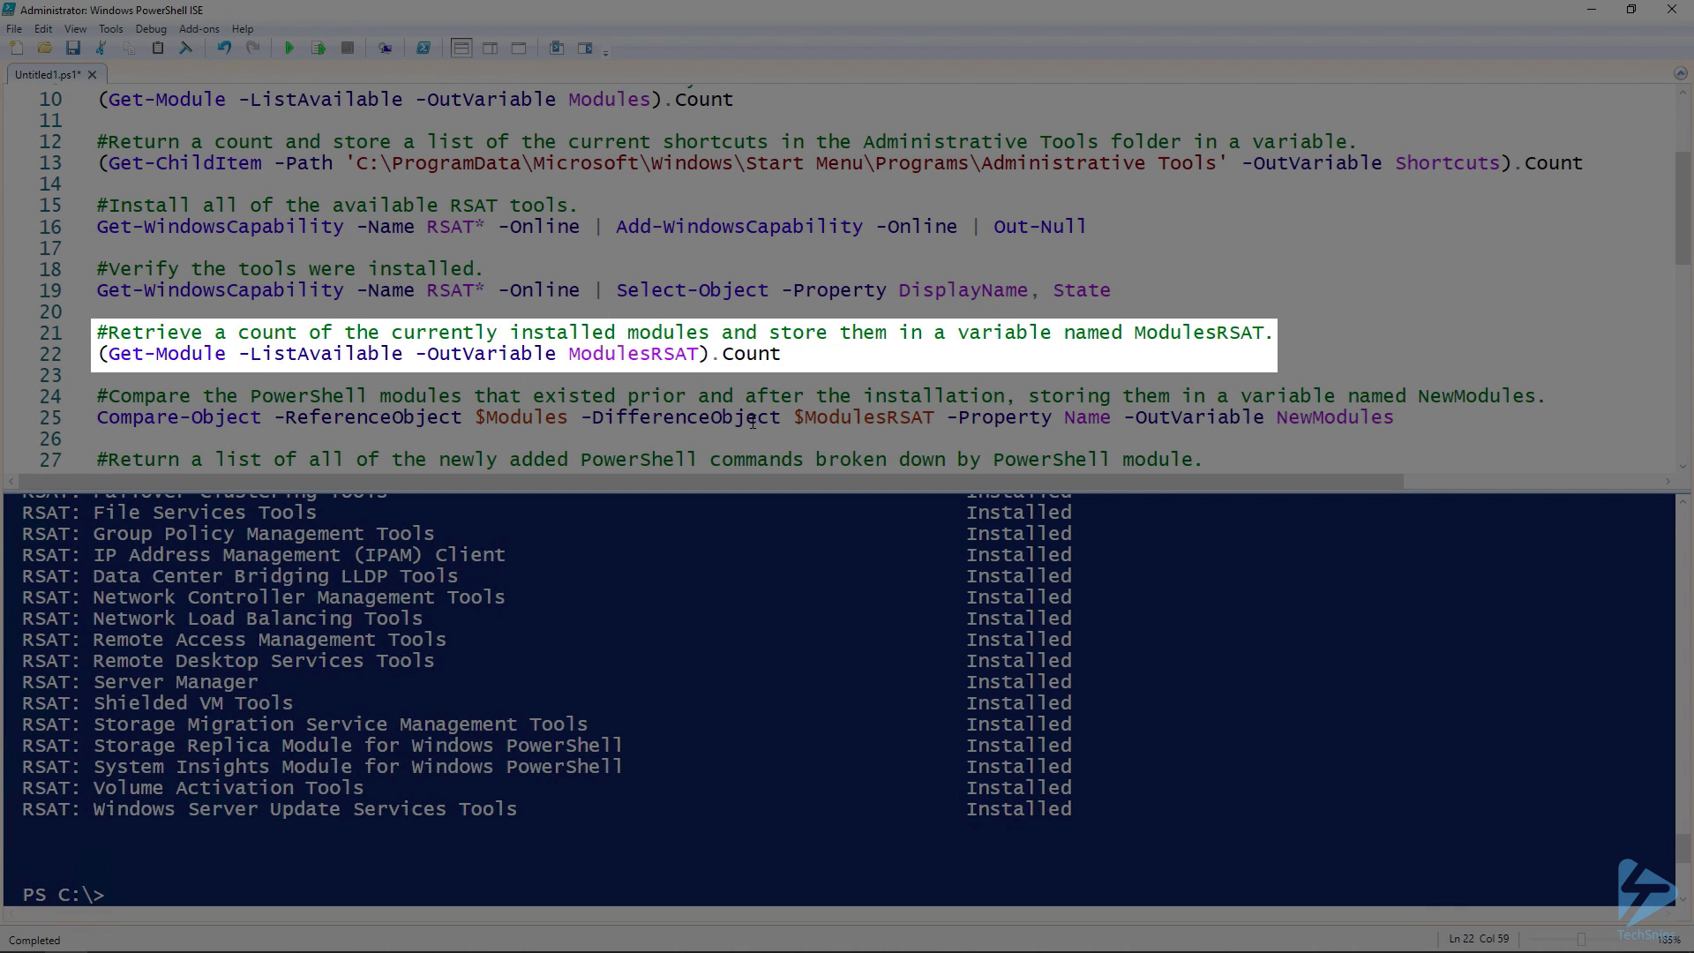
{"action": "double_click", "coordinate": [631, 353]}
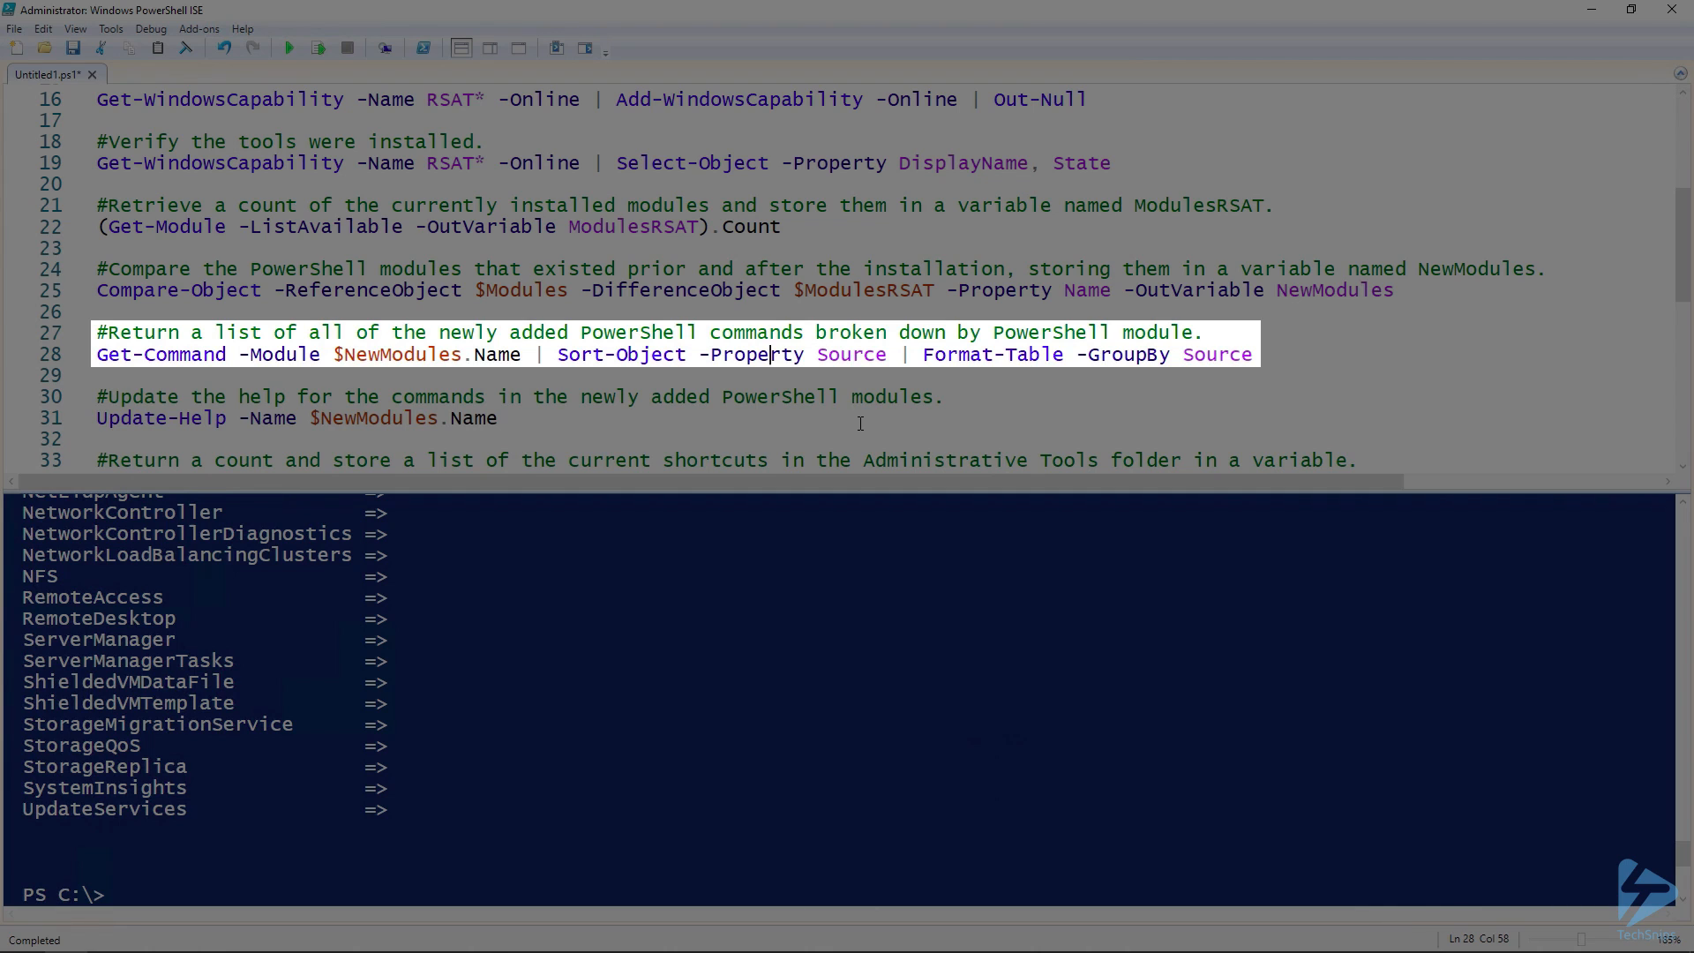
Run Get-Command sorted and grouped by Source, listing new cmdlets through UpdateServices' Get-WsusServer.
{"action": "double_click", "coordinate": [621, 354]}
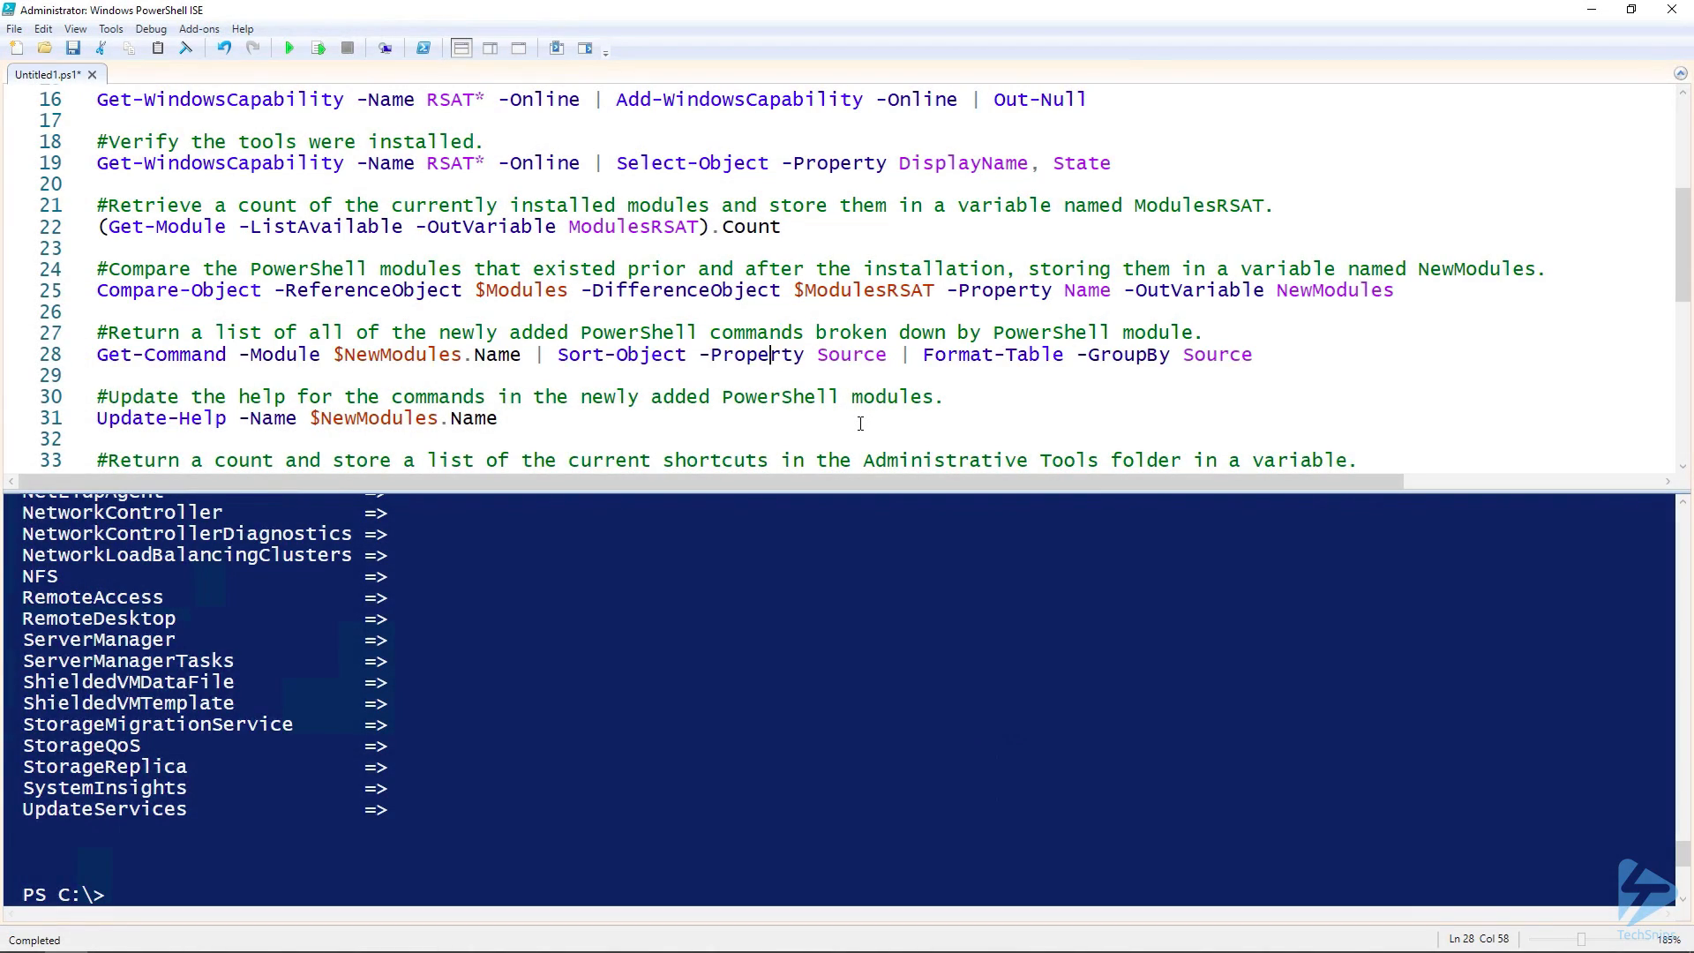
{"action": "left_click", "coordinate": [316, 49]}
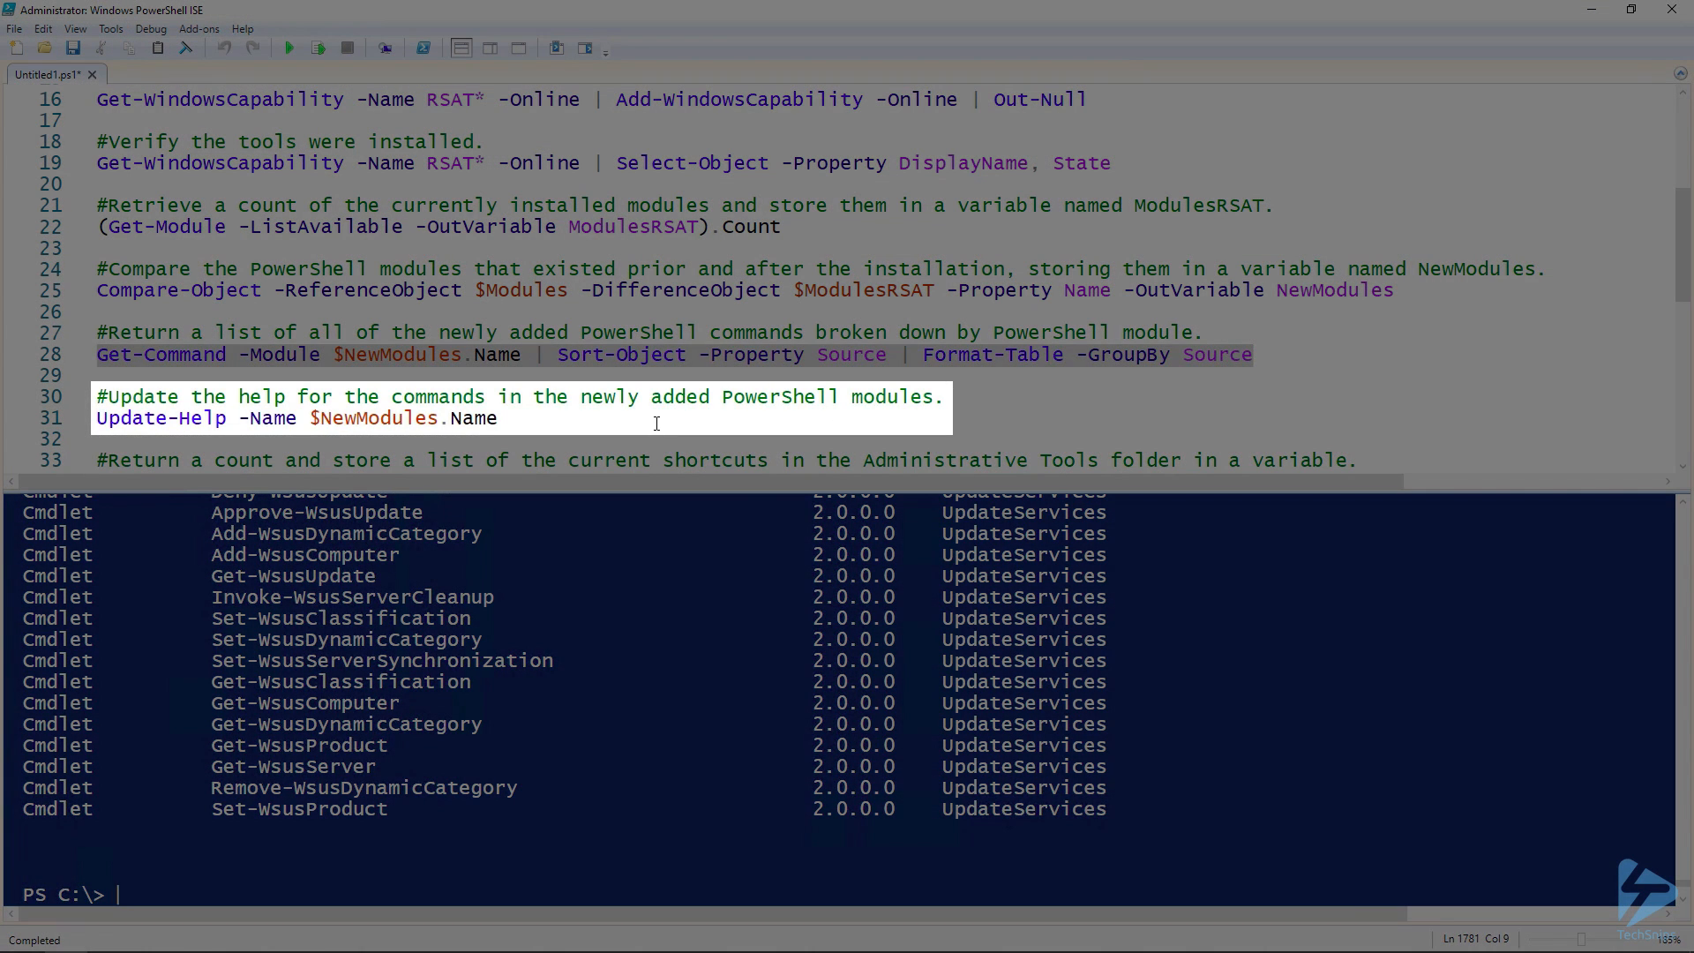
Run Update-Help for the new modules (StorageMigrationService errors), then recount Administrative Tools shortcuts into ShortcutsRSAT: 45.
{"action": "left_click", "coordinate": [497, 418]}
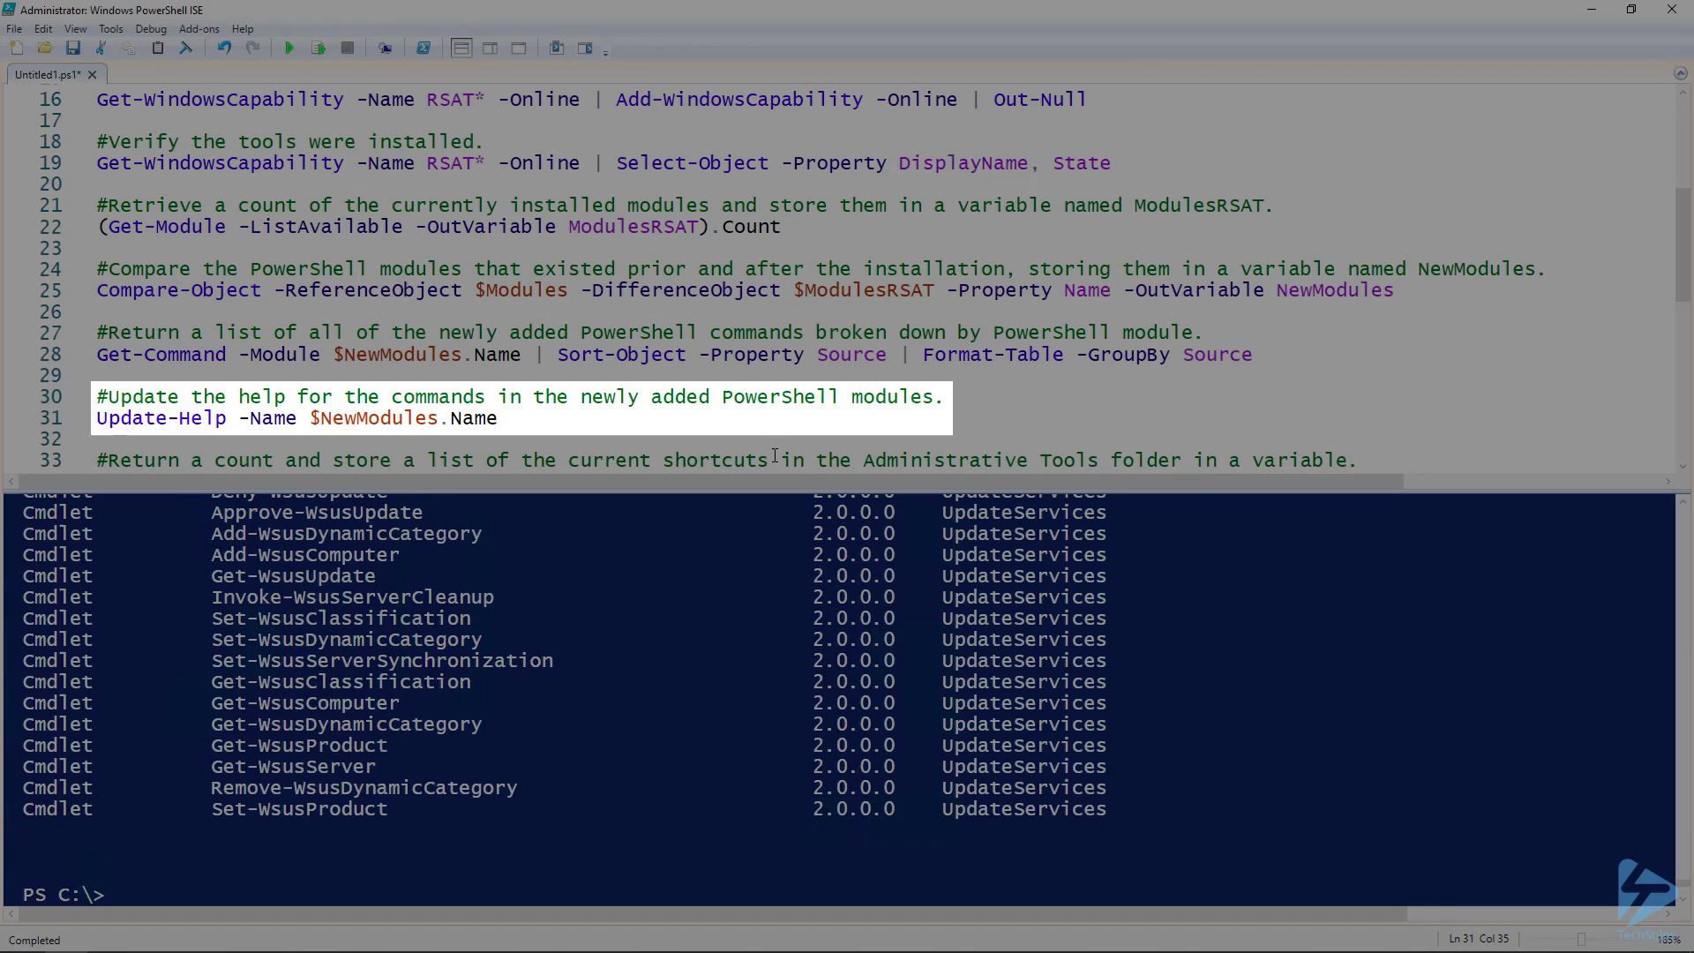
{"action": "left_click", "coordinate": [316, 47]}
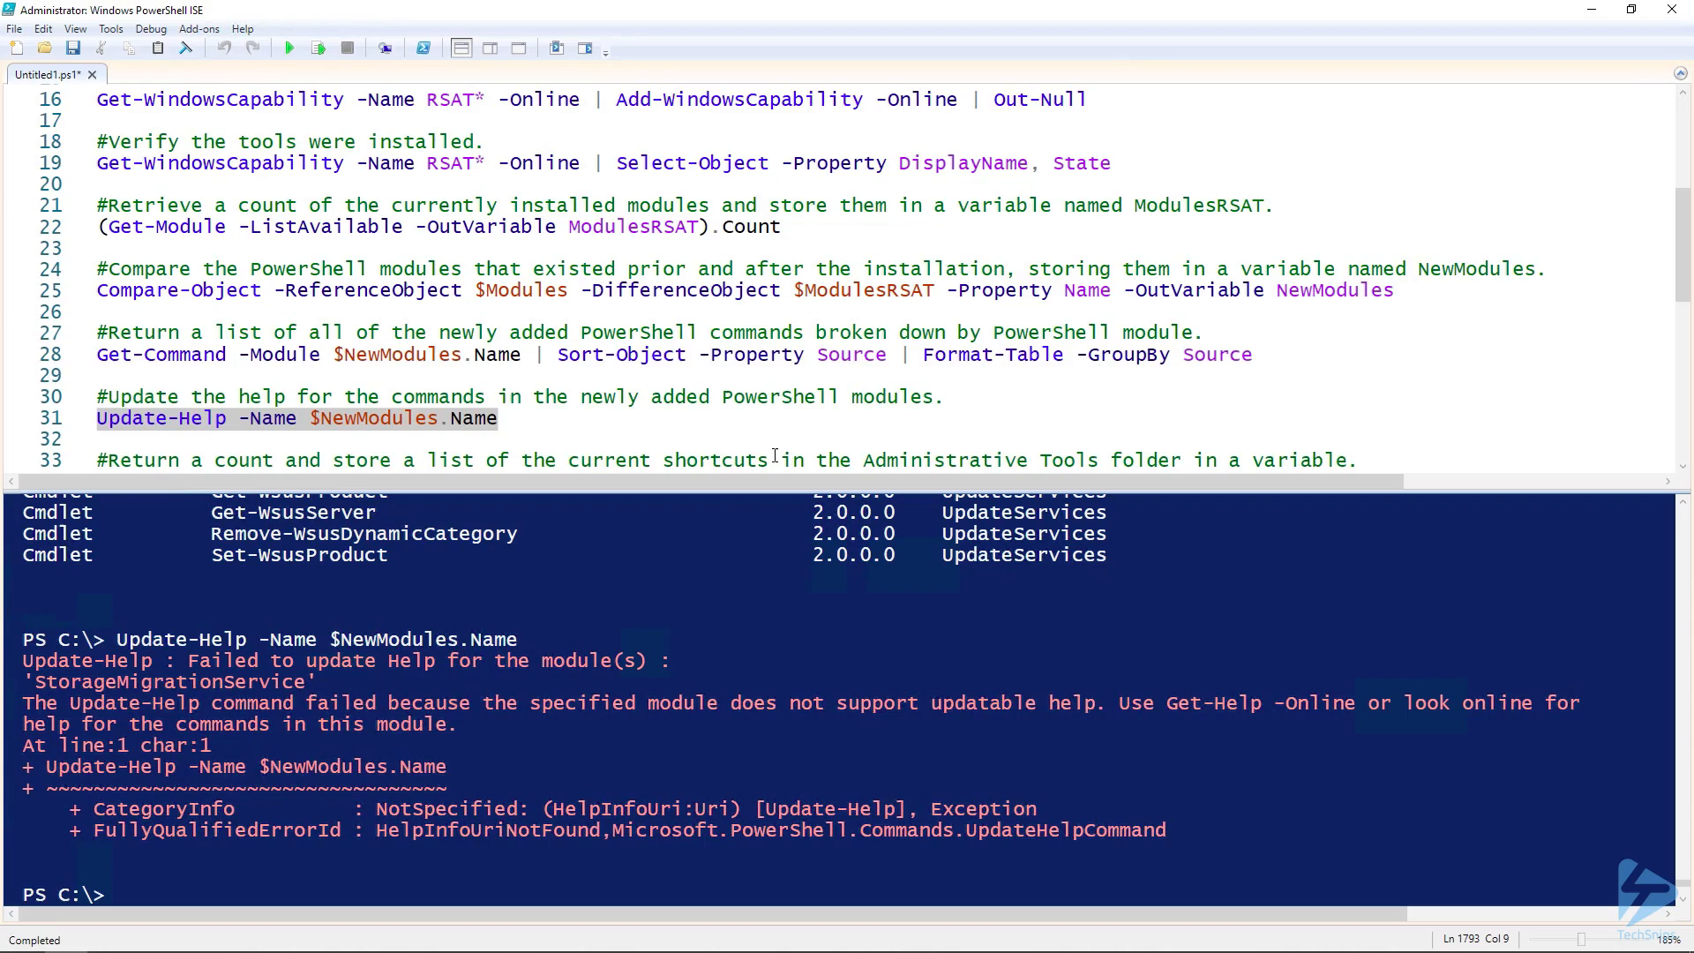
{"action": "scroll", "scroll_direction": "down", "scroll_amount": 3}
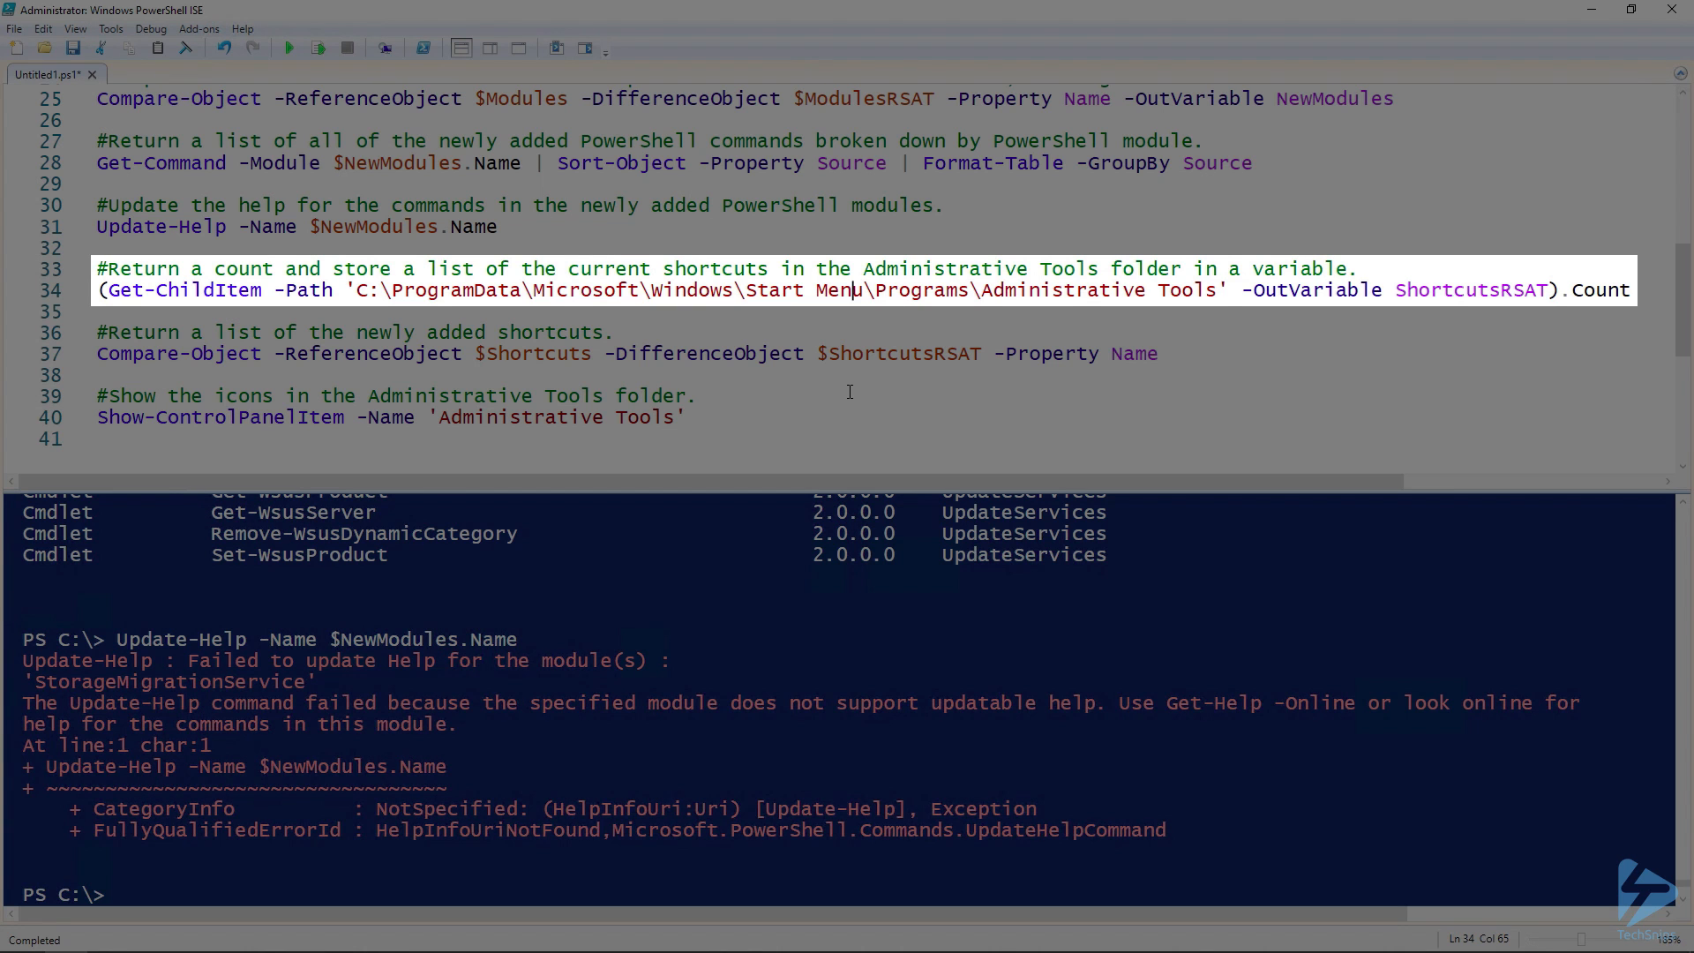
{"action": "left_click", "coordinate": [316, 48]}
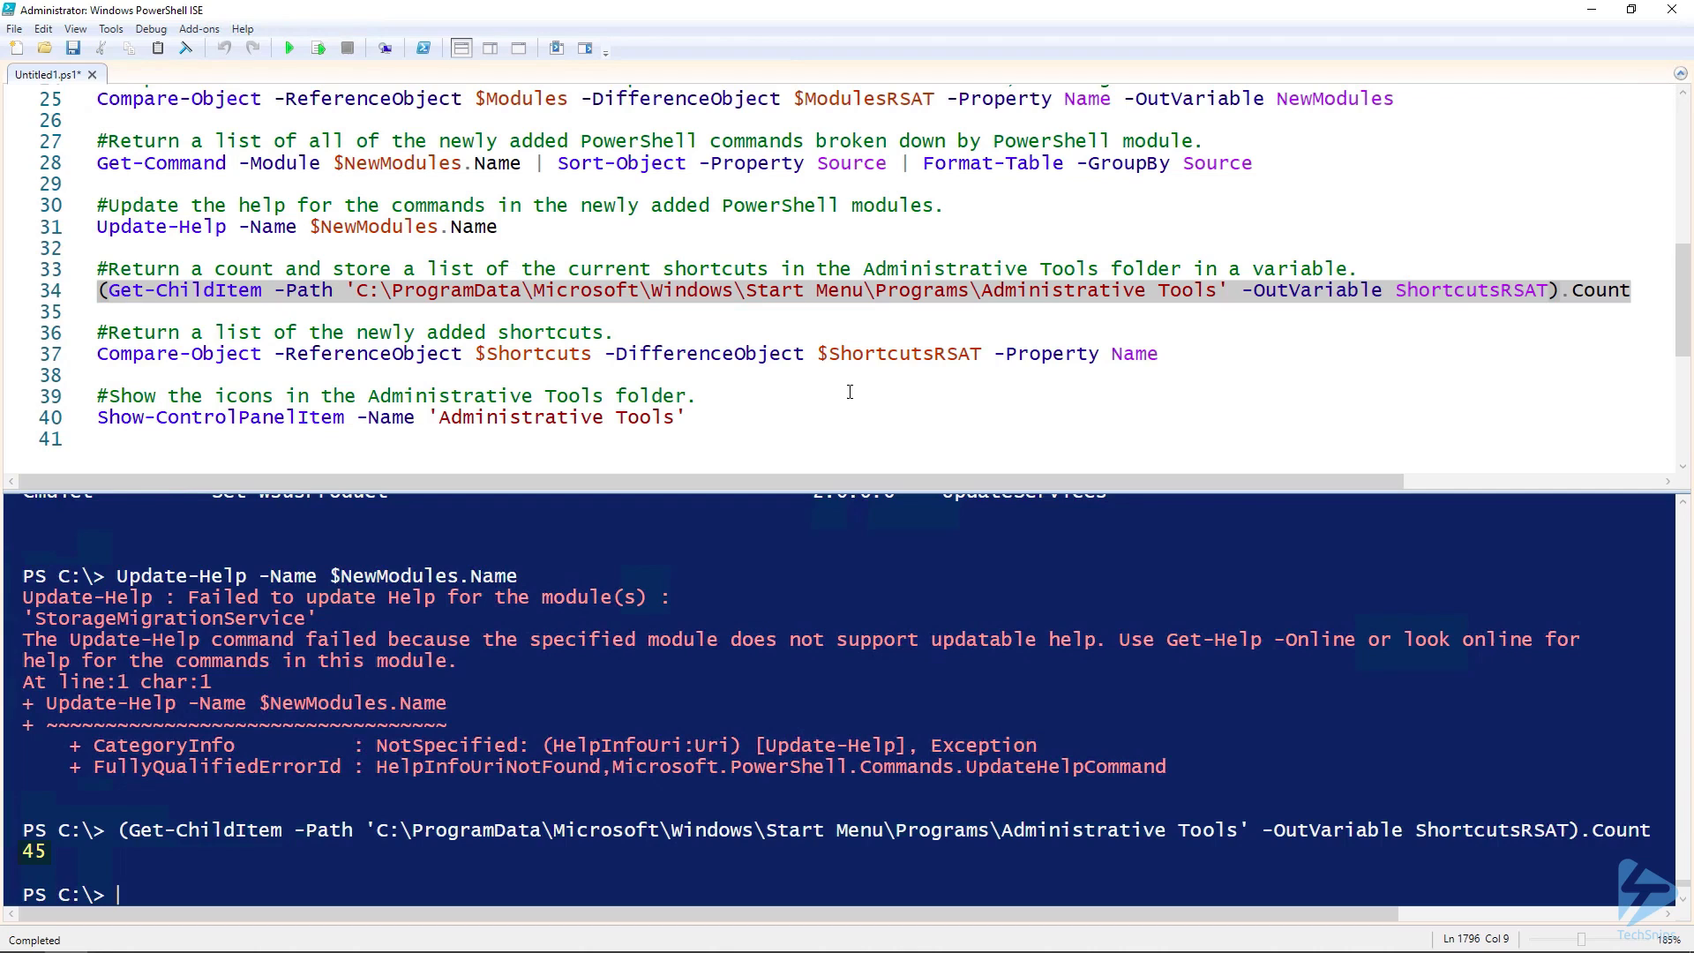